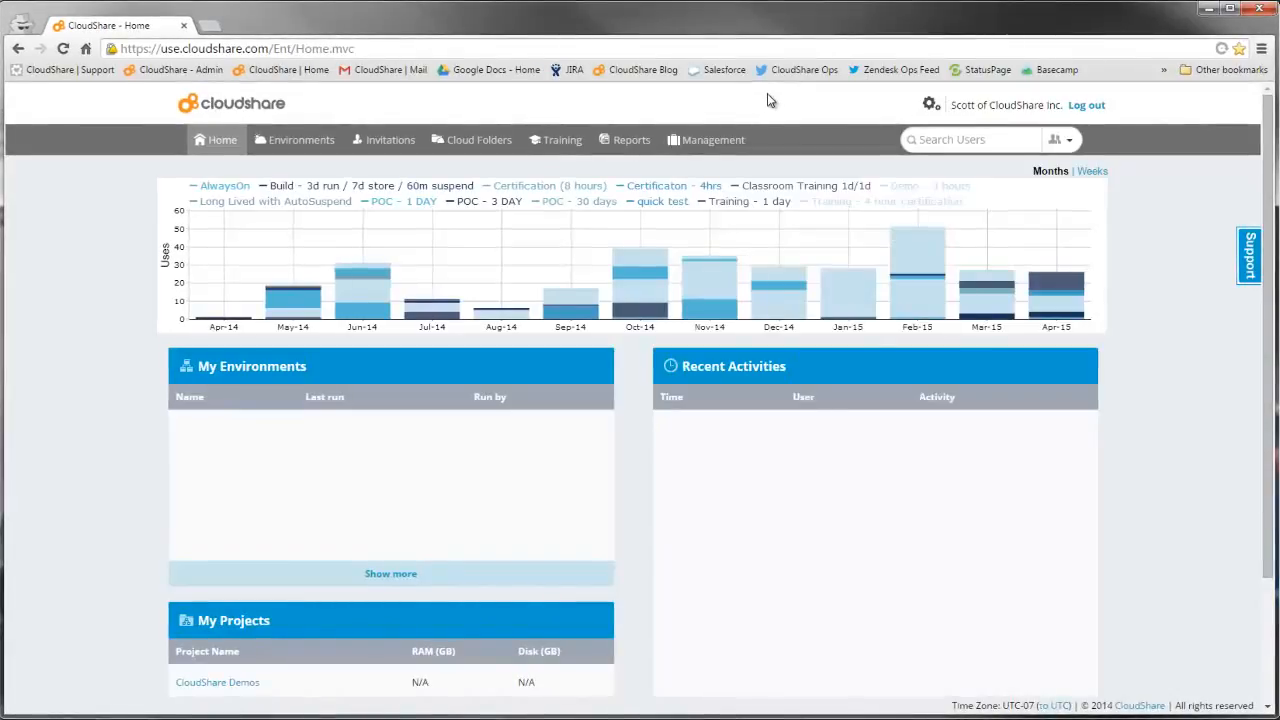
mouse_move(618, 118)
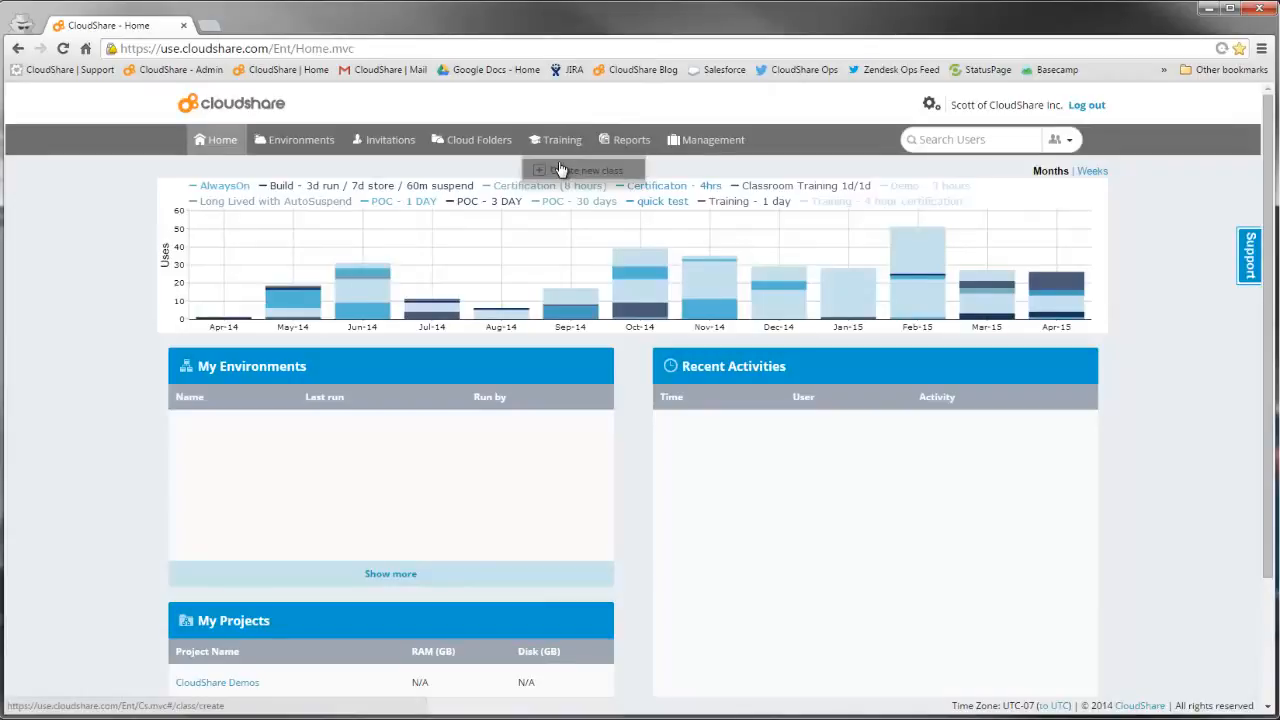
Name the new class CloudShare 101 with the CloudShare University project, CloudShare 101 blueprint, and an instructor.
click(586, 170)
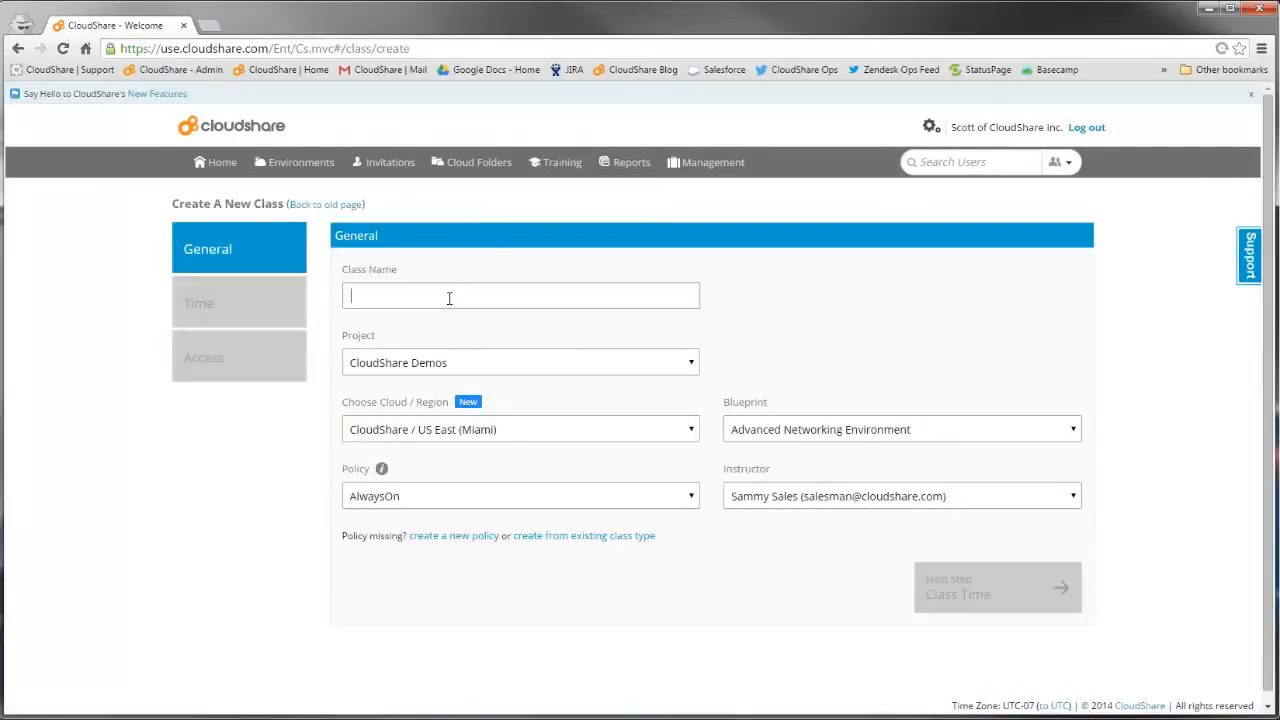
text(Clouds)
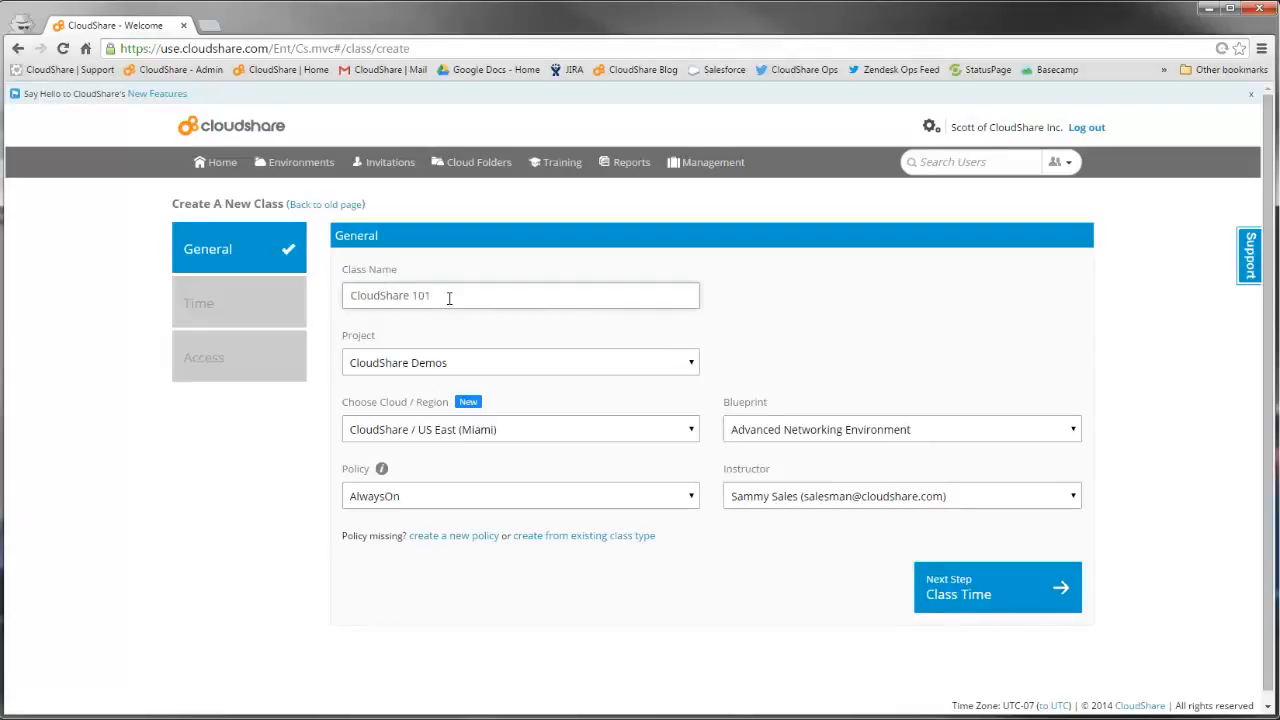
click(520, 362)
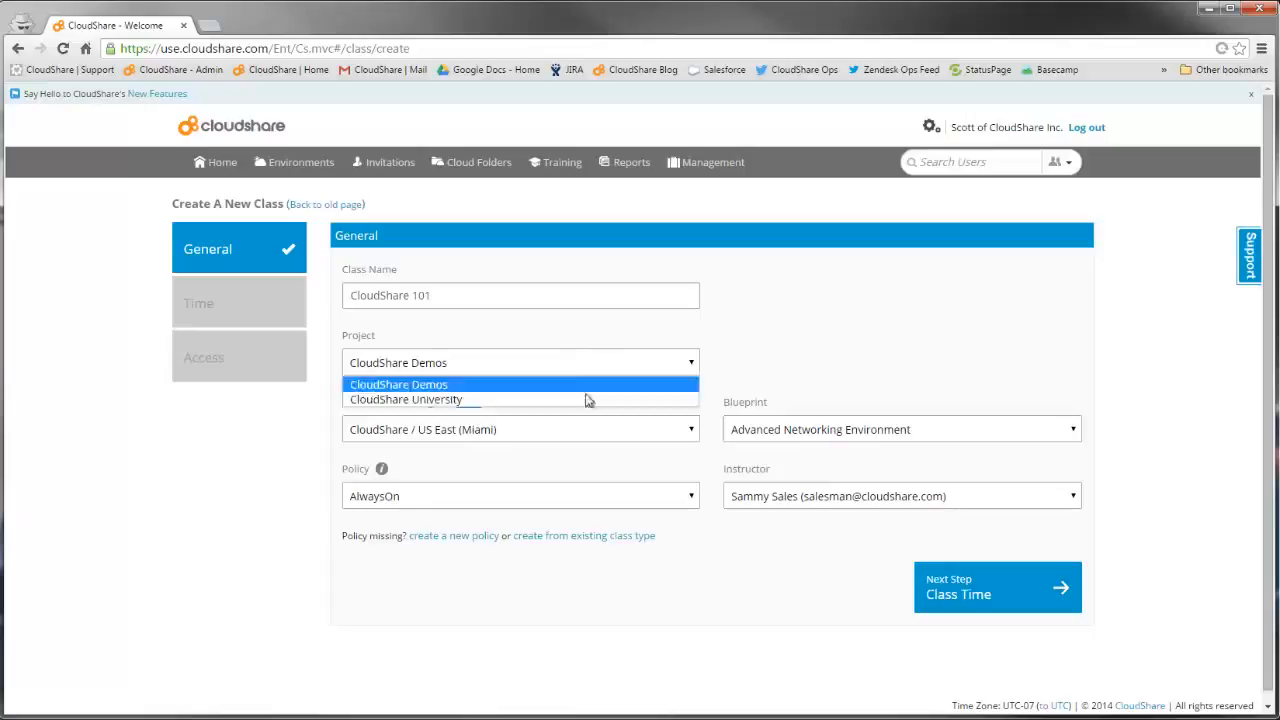
click(406, 399)
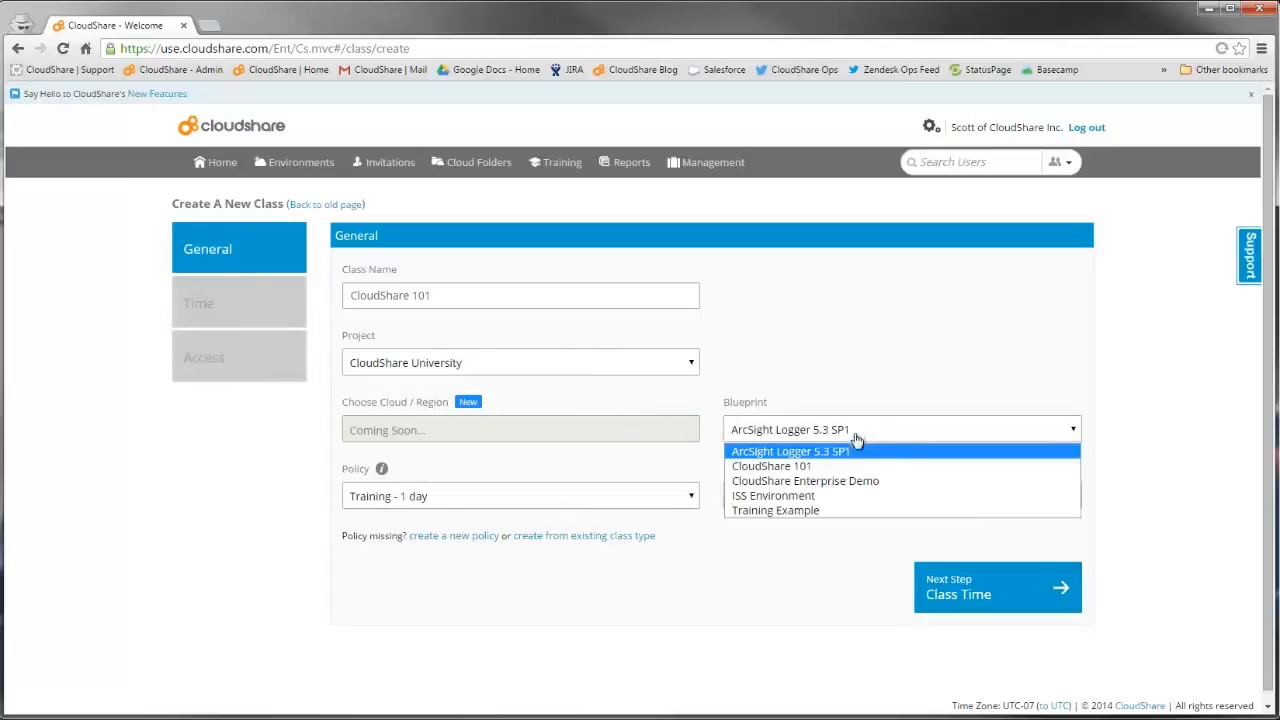
click(772, 466)
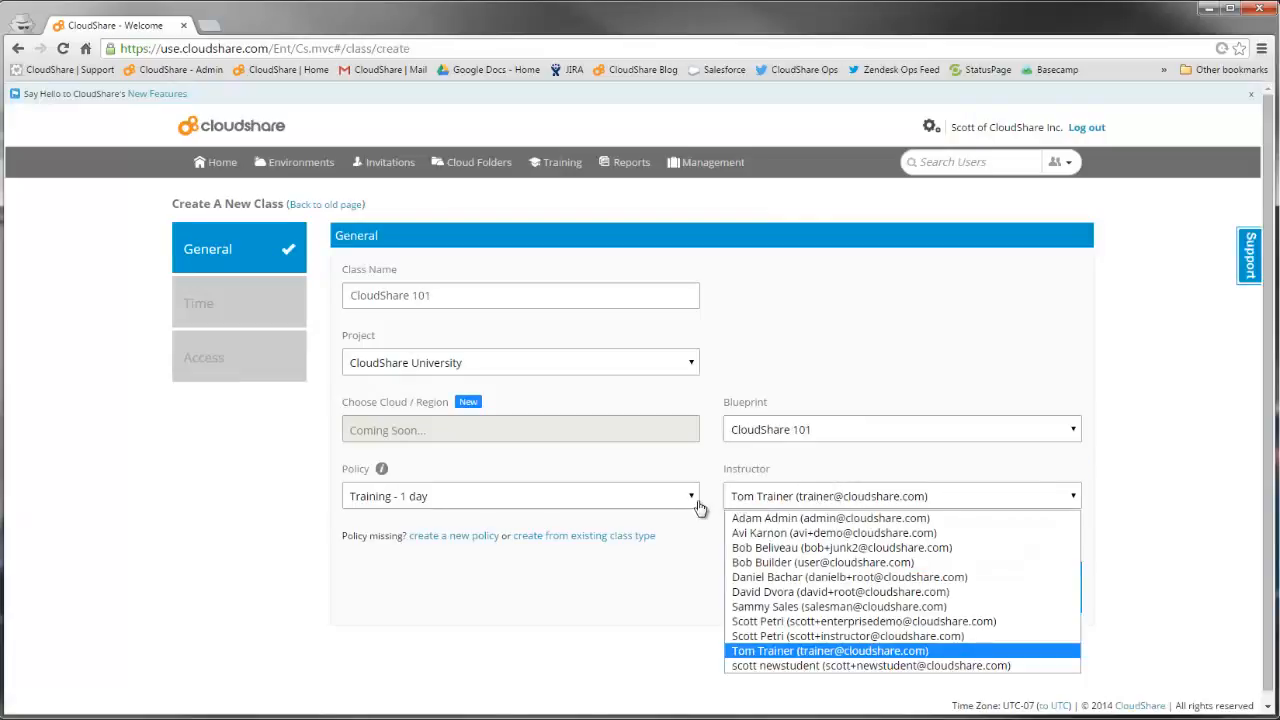
click(841, 636)
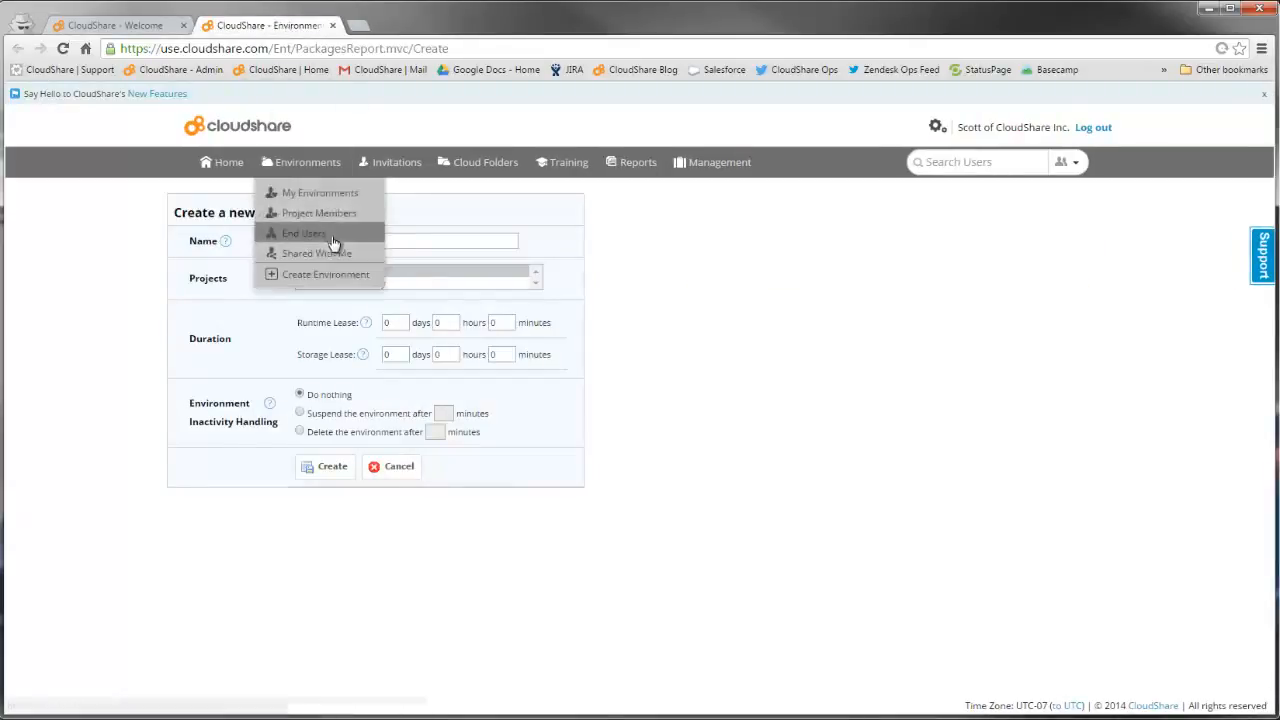
text(Really)
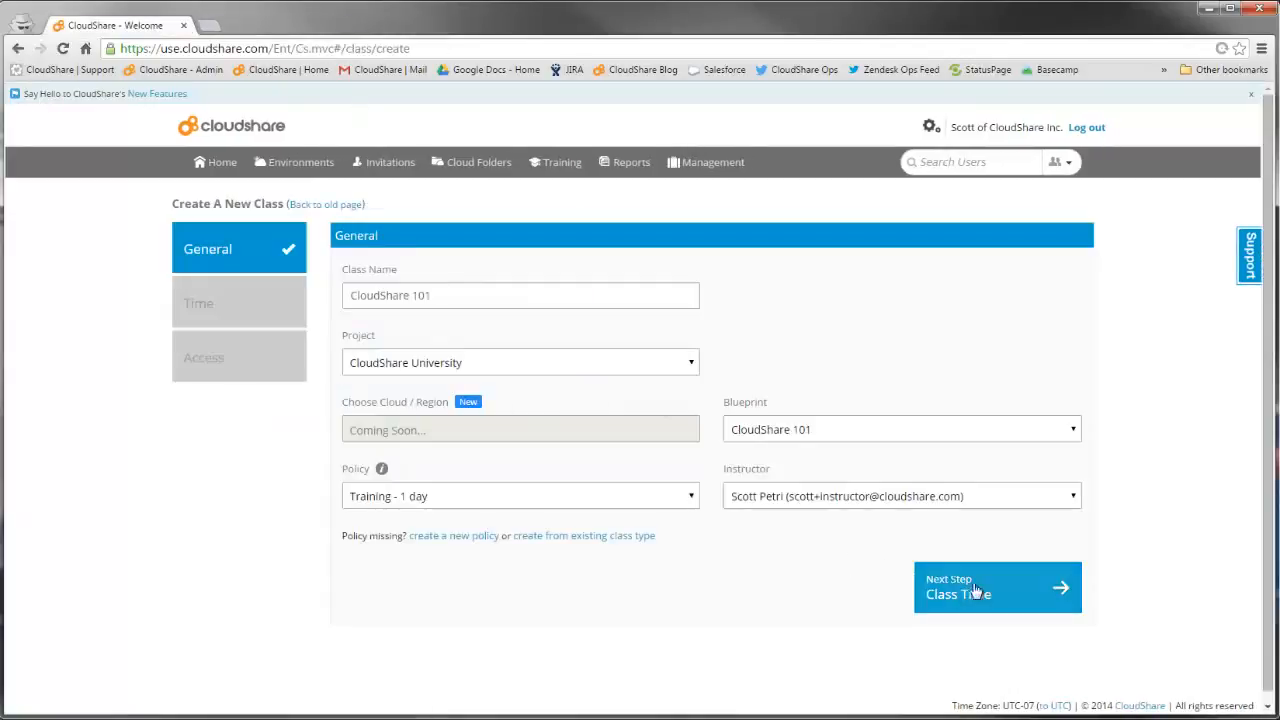
Set the class start to 1:00 PM on 04/24/2015 in (UTC-08:00) Pacific Time.
click(997, 587)
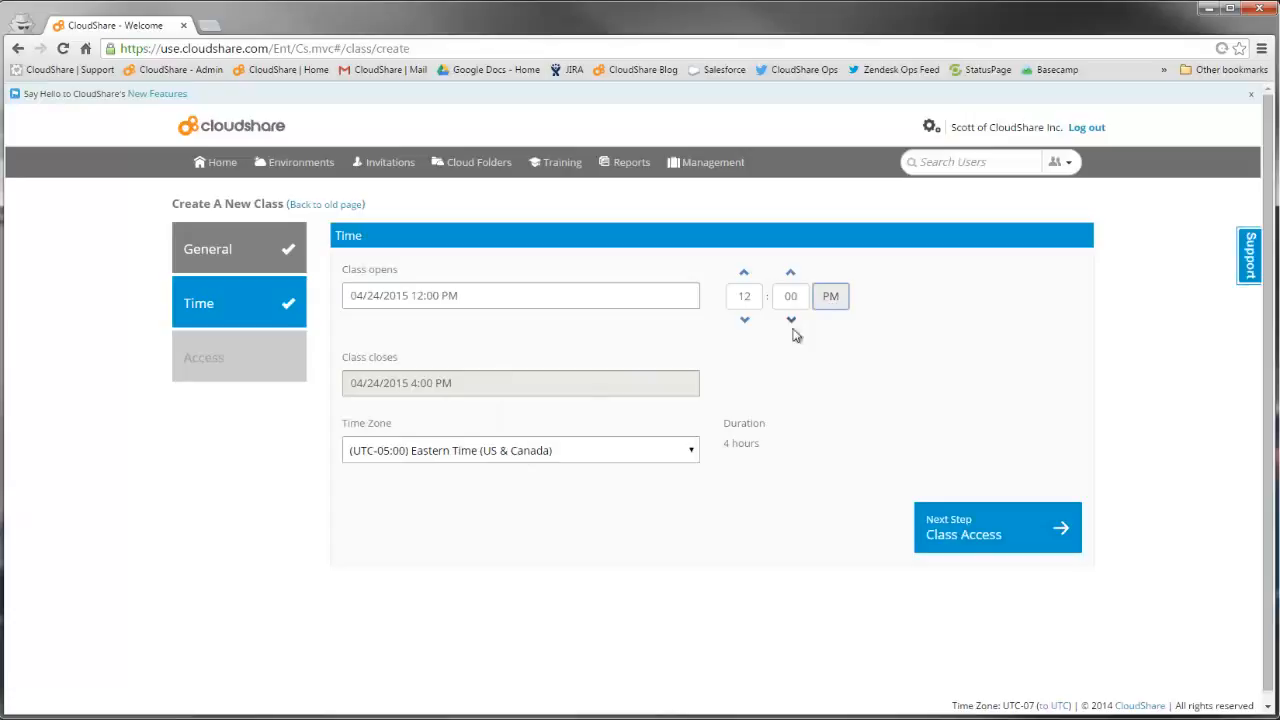
click(743, 271)
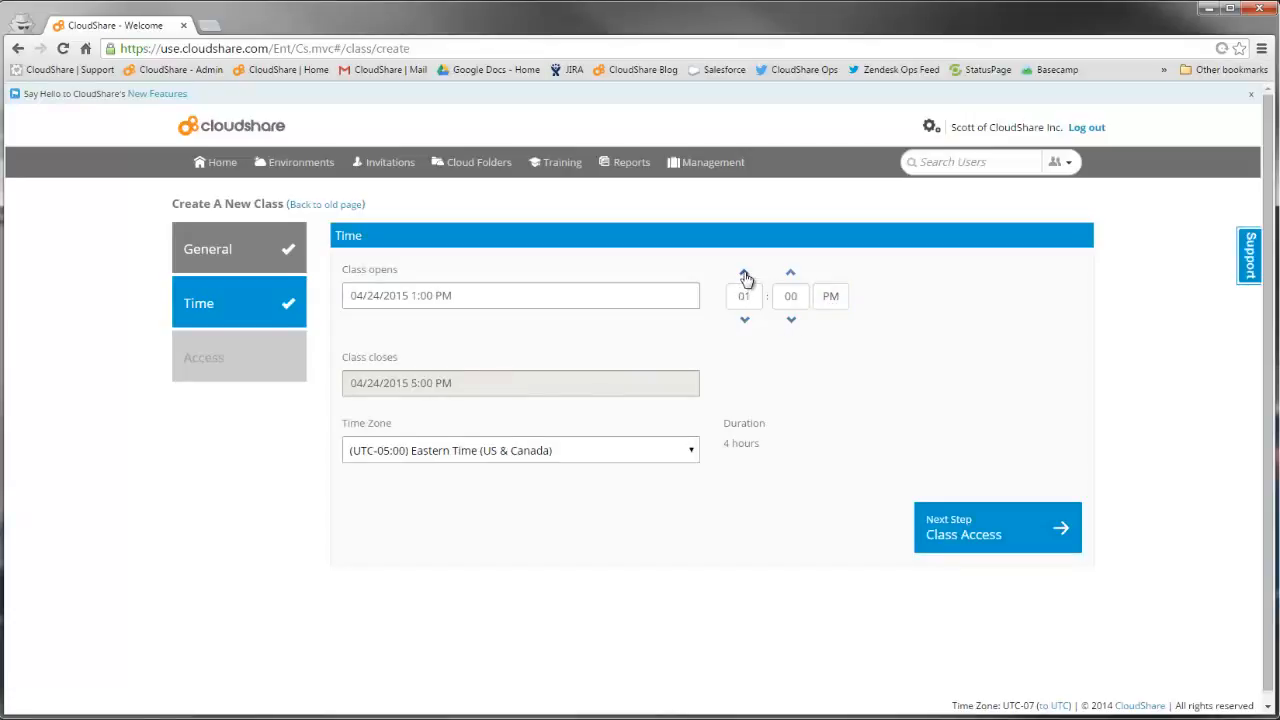
click(520, 450)
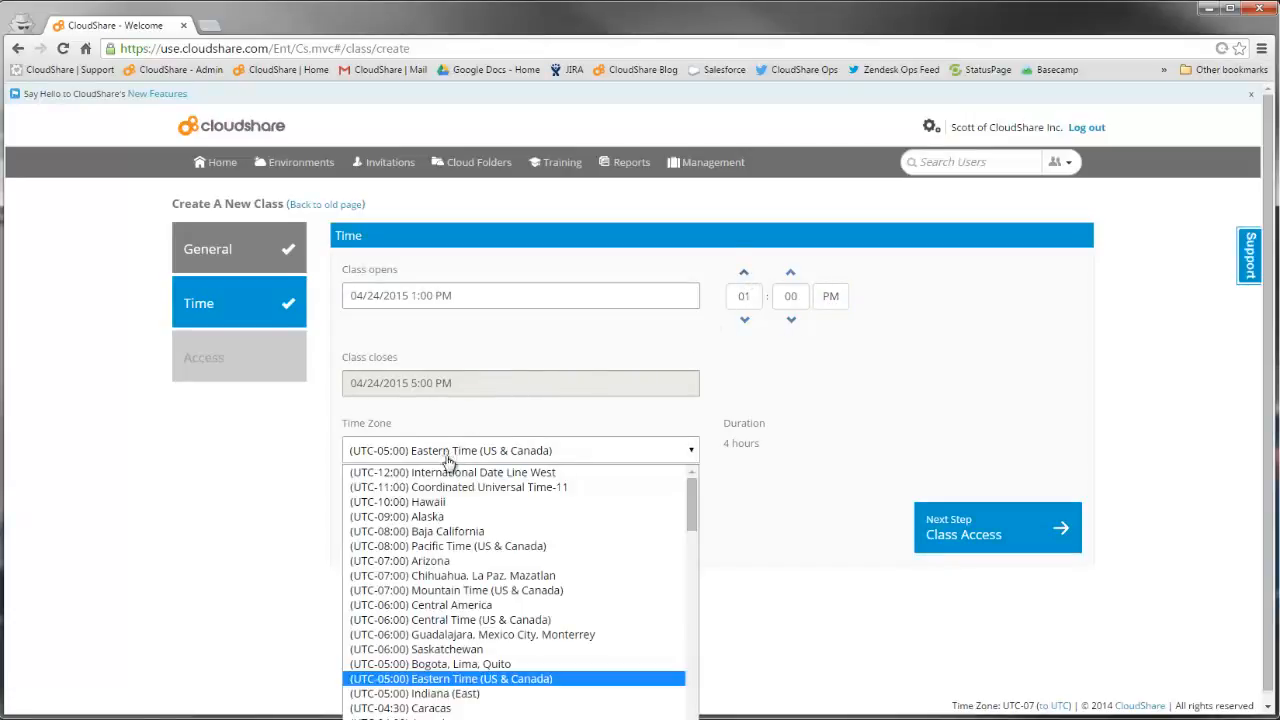
click(447, 545)
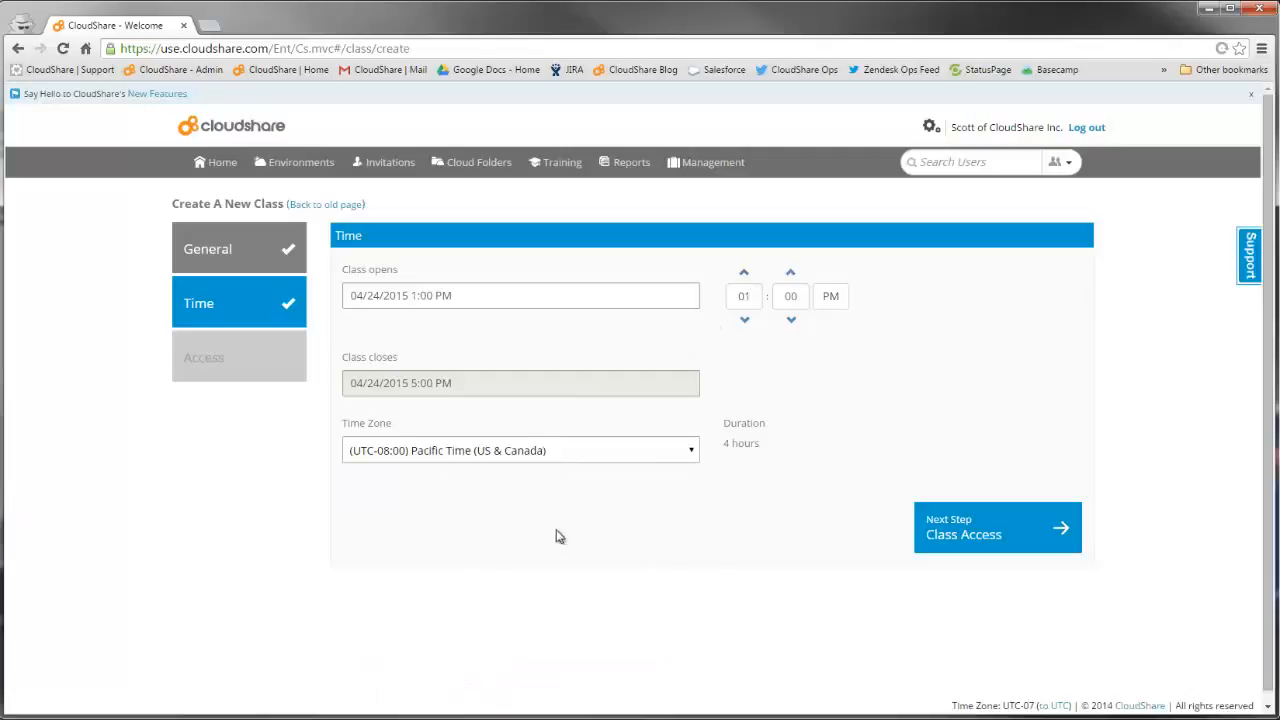
mouse_move(770, 446)
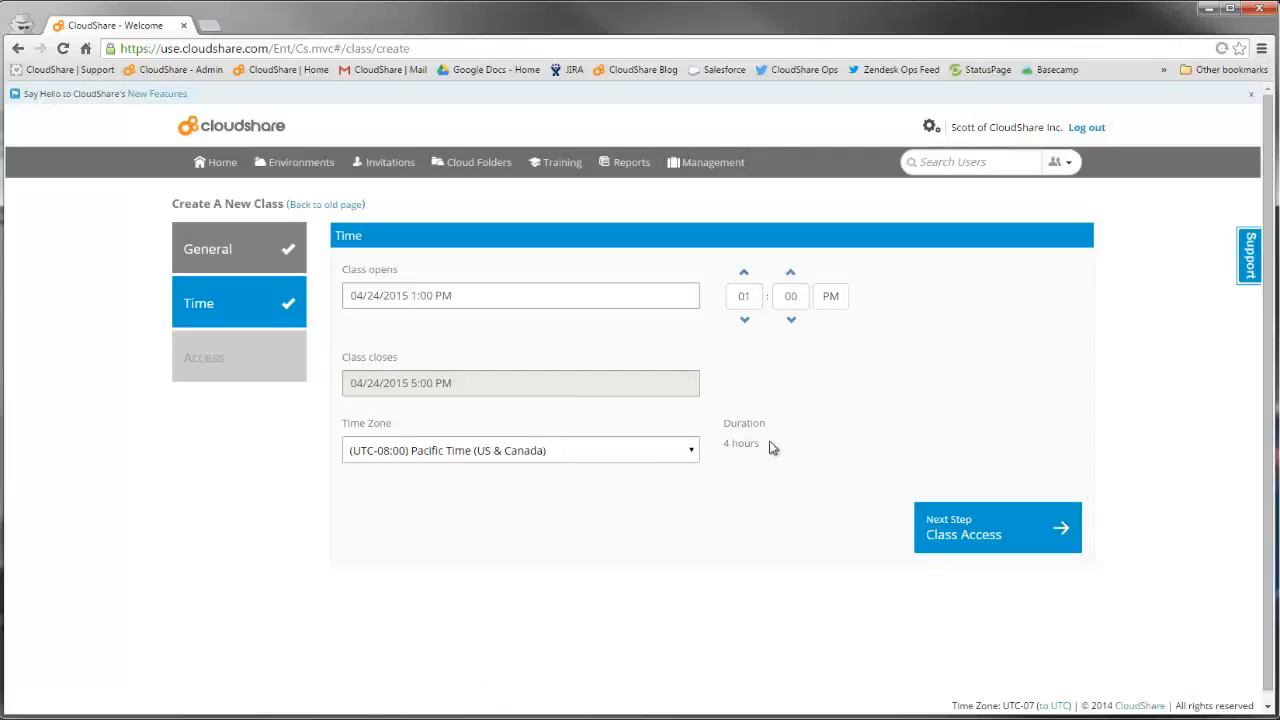
click(997, 527)
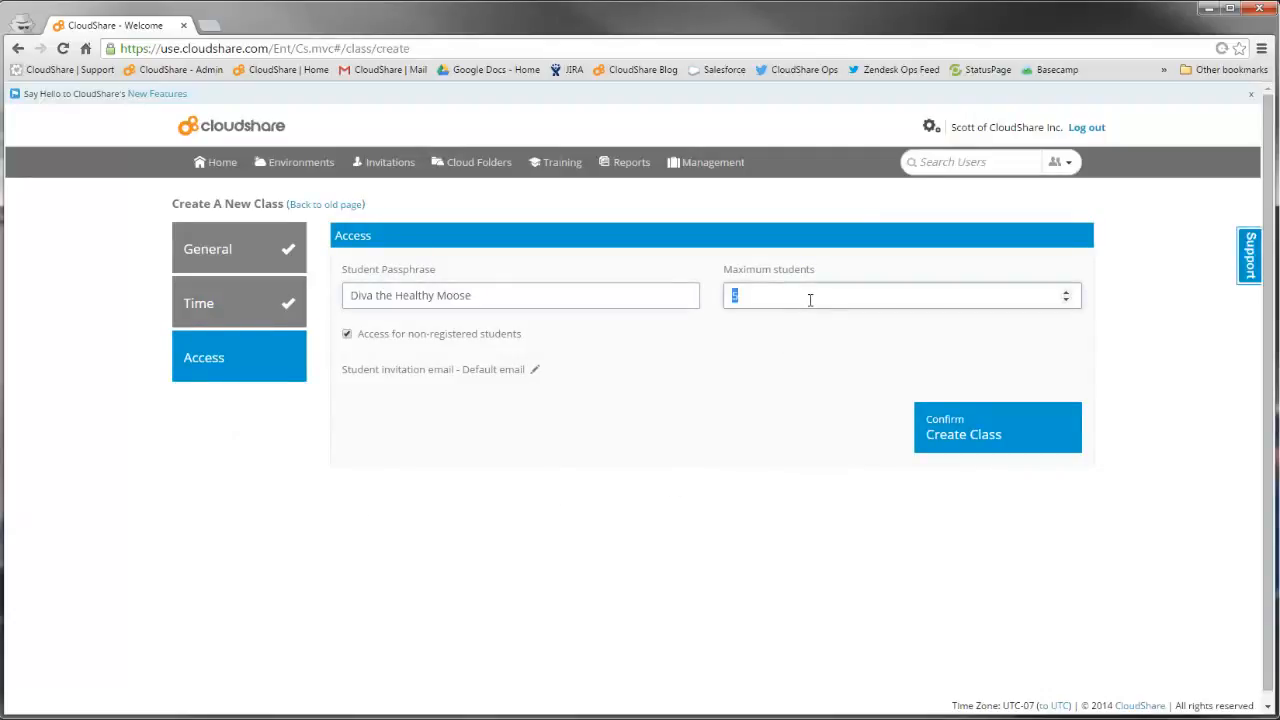
Set maximum students to 30 and use a custom invitation email greeting students with 'Hi'.
text(30)
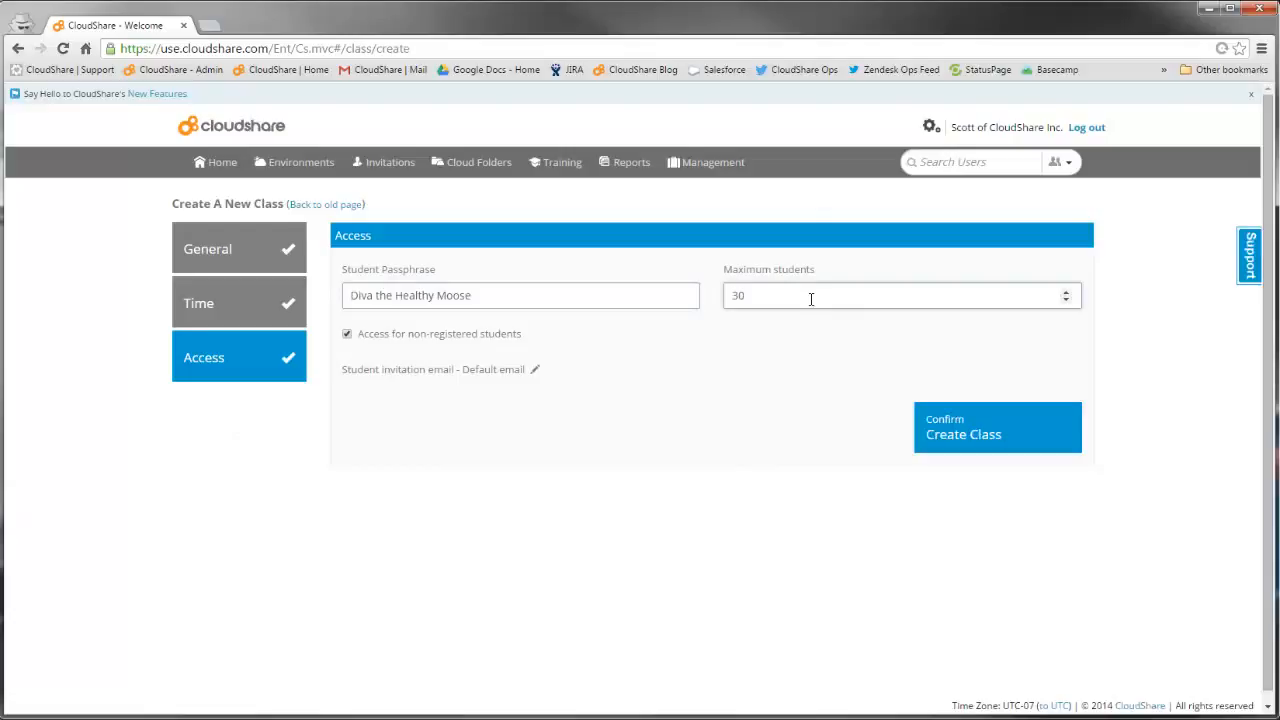
click(535, 369)
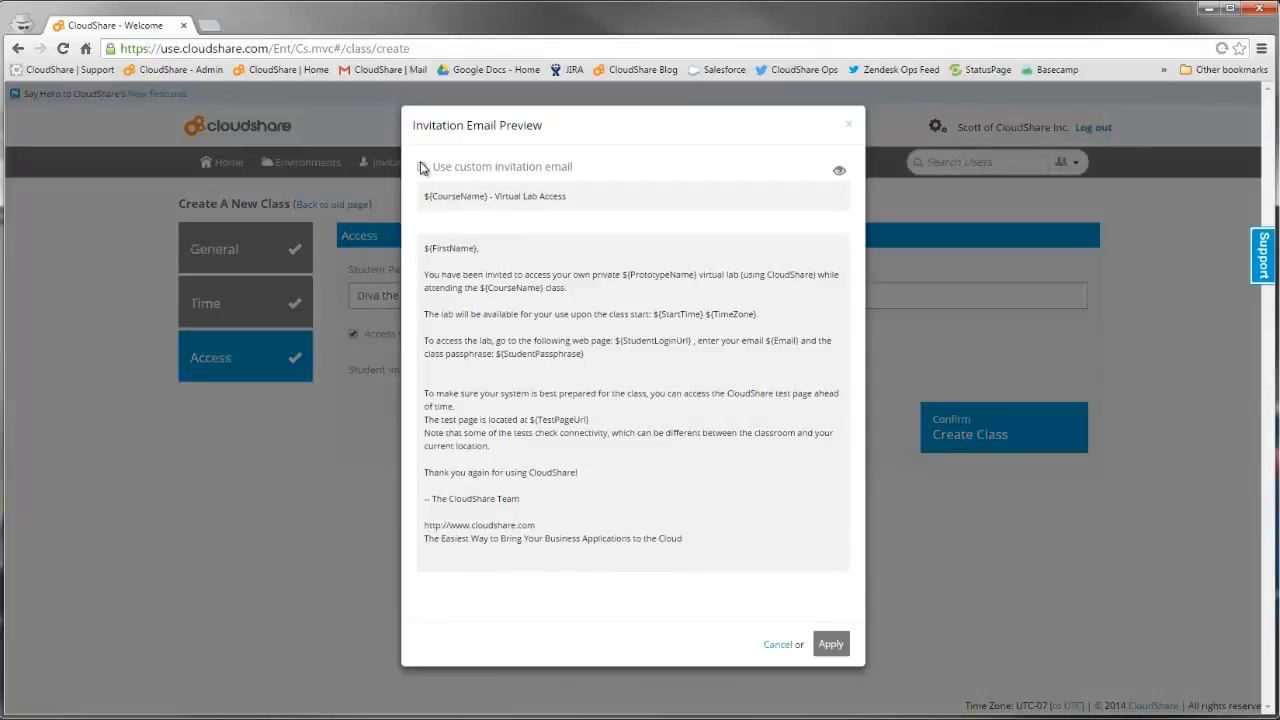
click(421, 166)
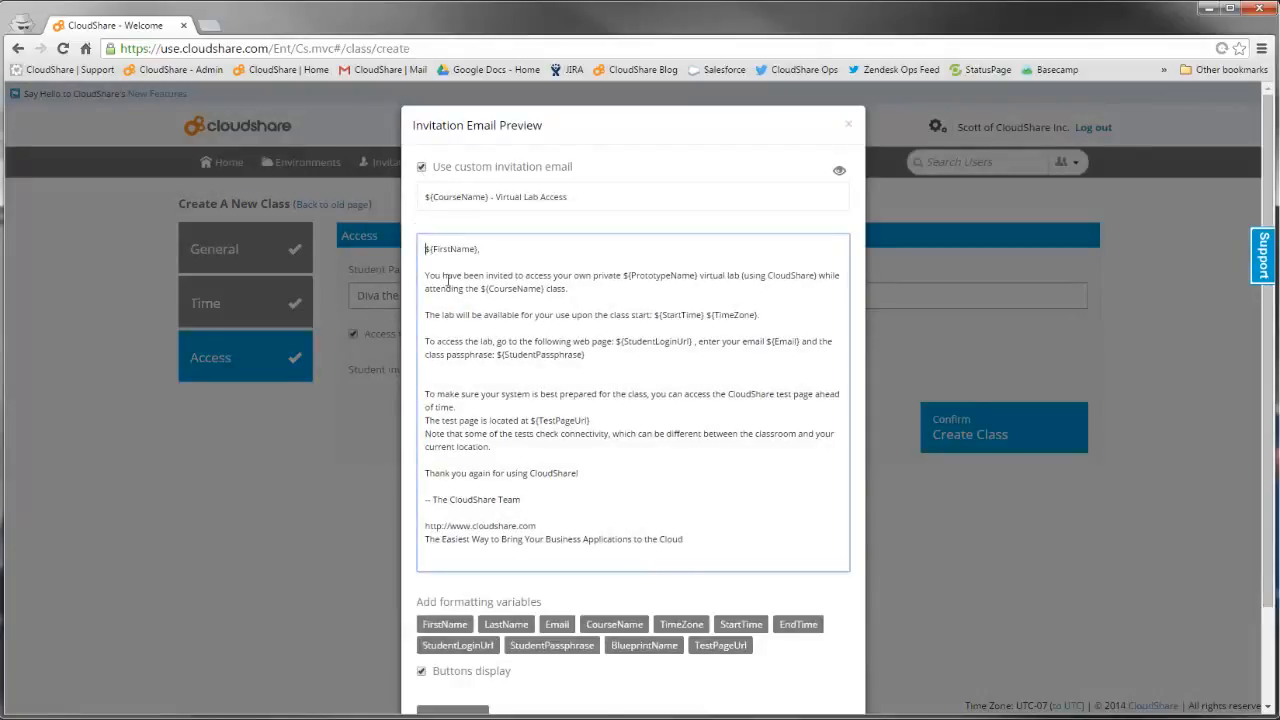
text(Hi)
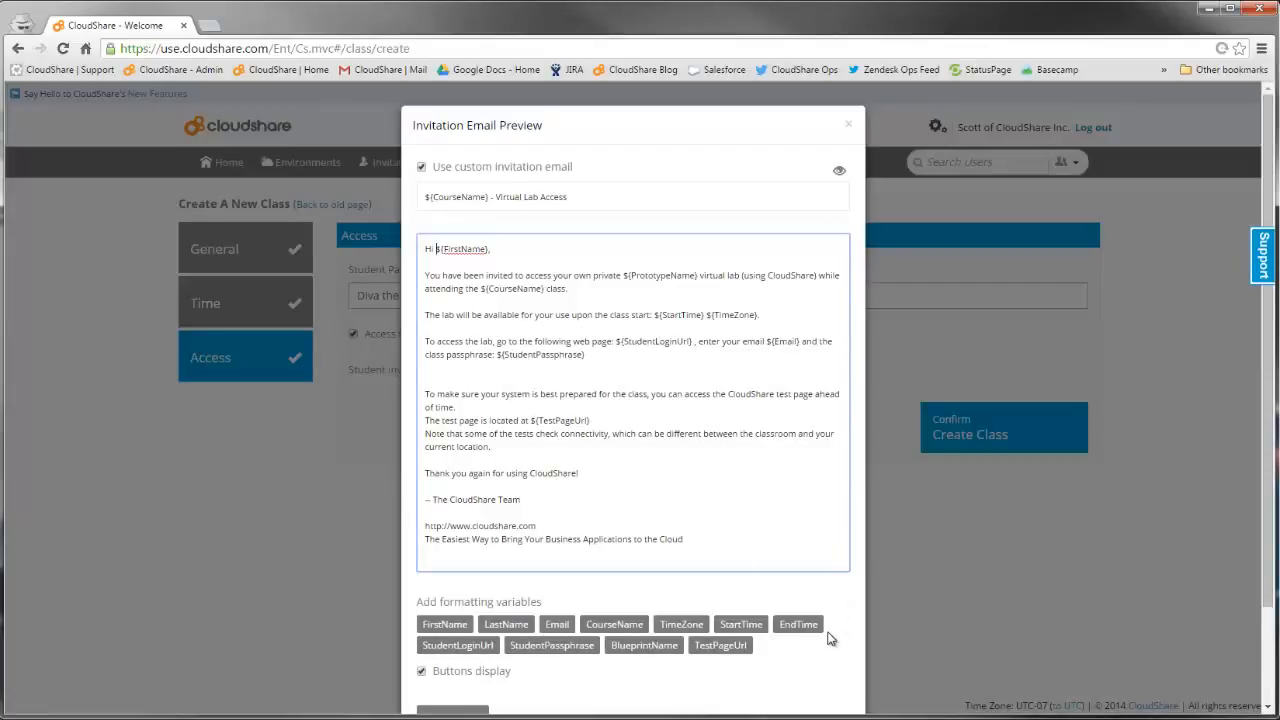
mouse_move(850, 187)
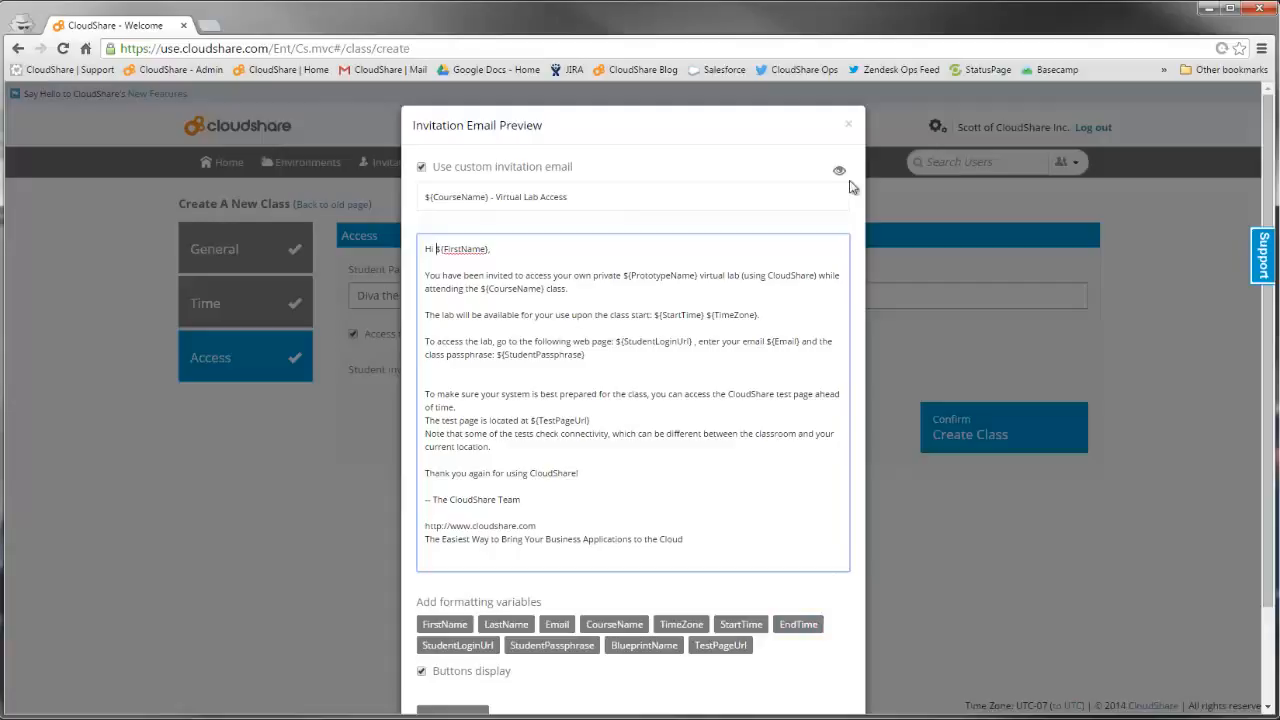
click(839, 169)
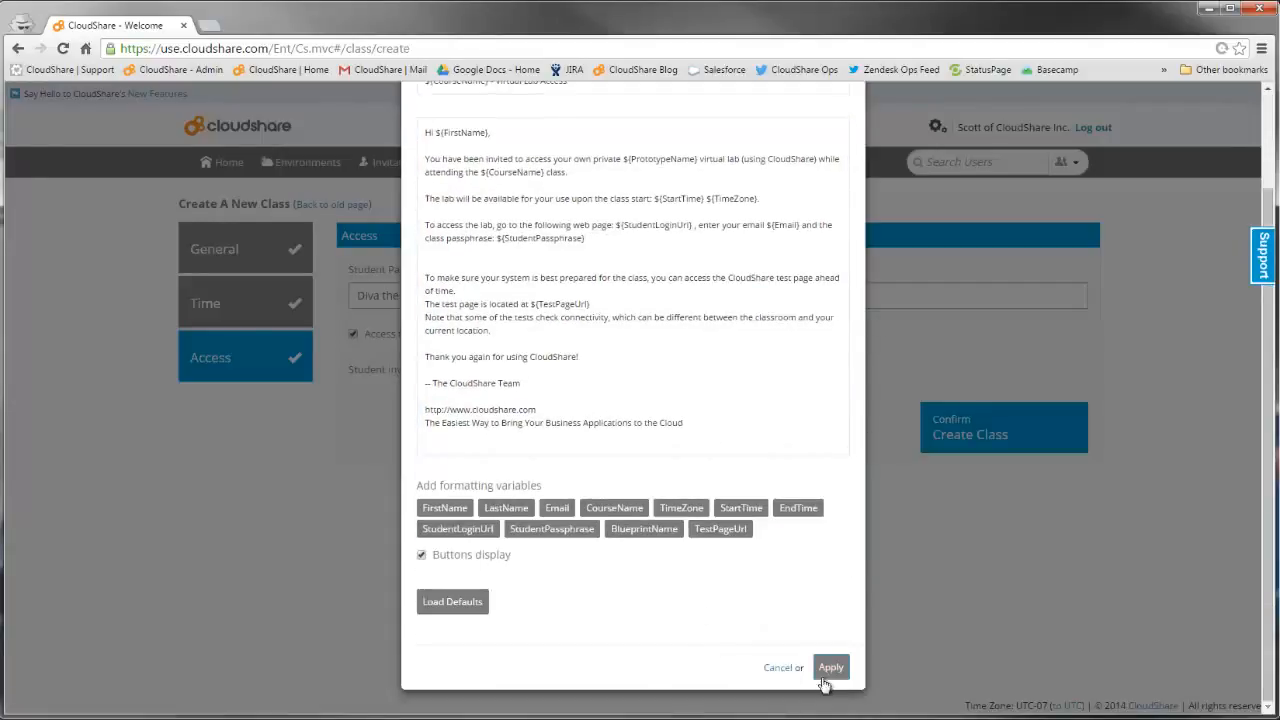
click(830, 667)
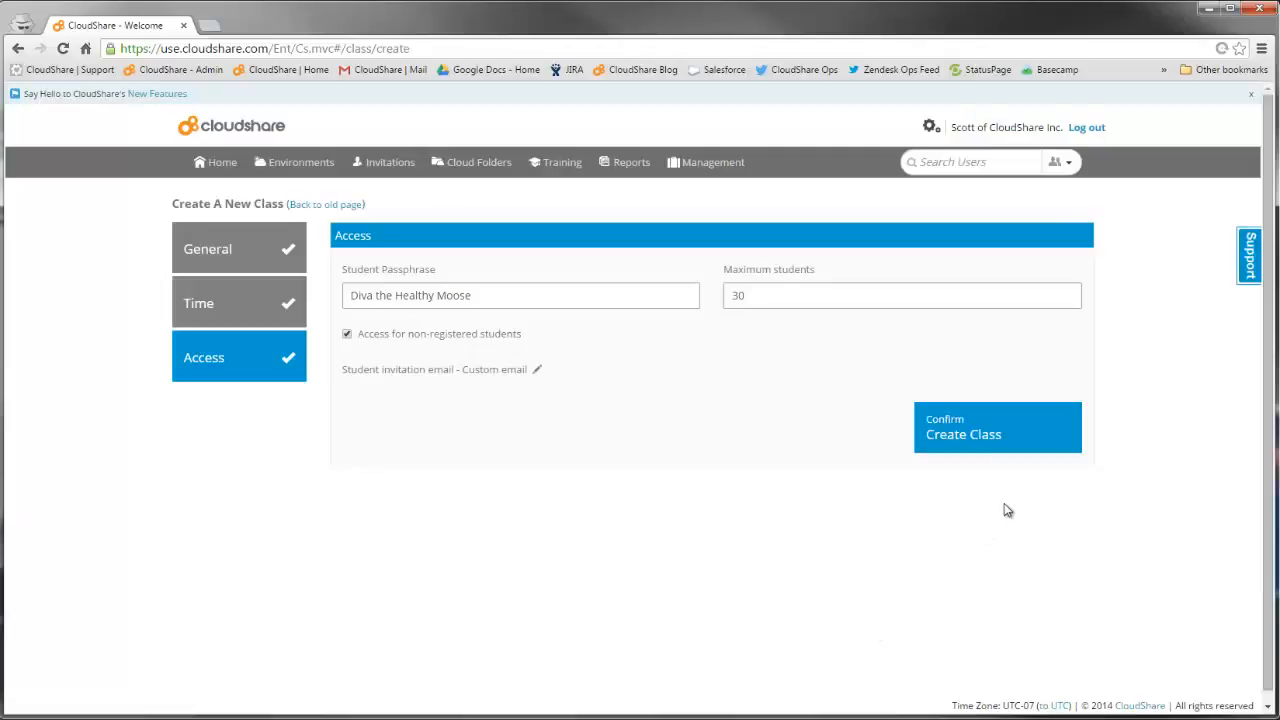
Confirm creating CloudShare 101, check its general settings, and open the Time section for editing.
click(963, 434)
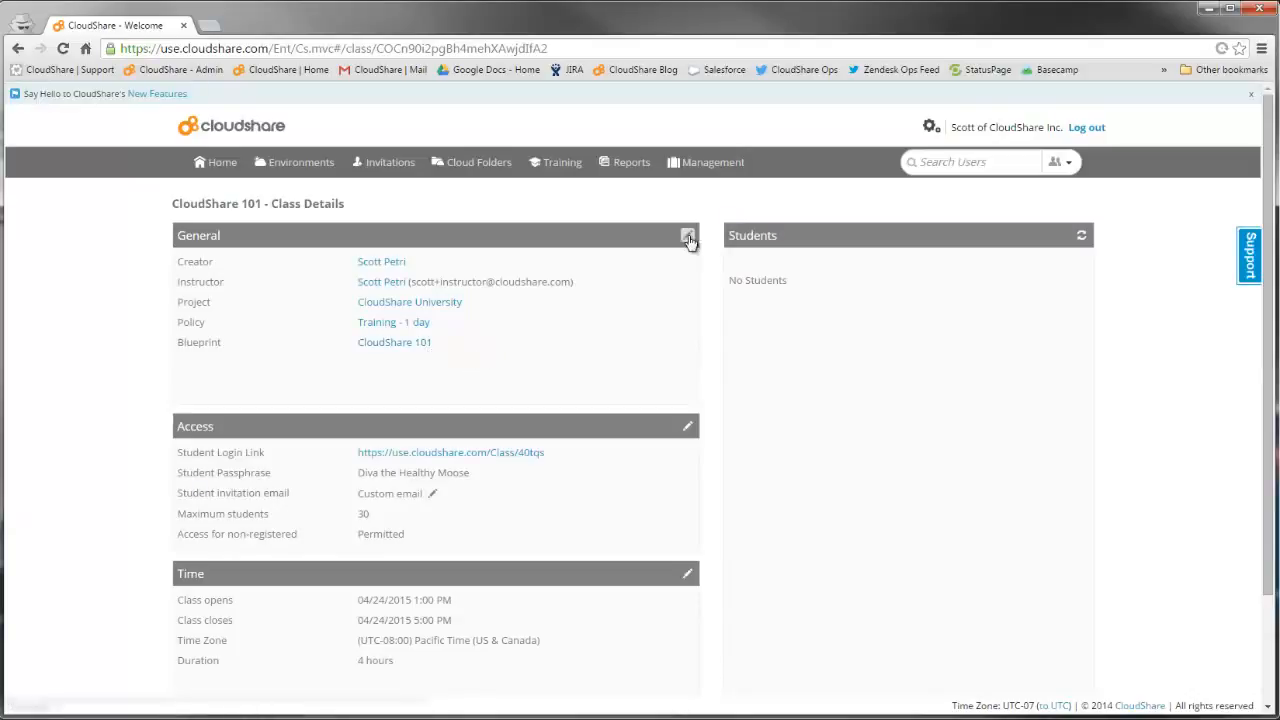
click(688, 235)
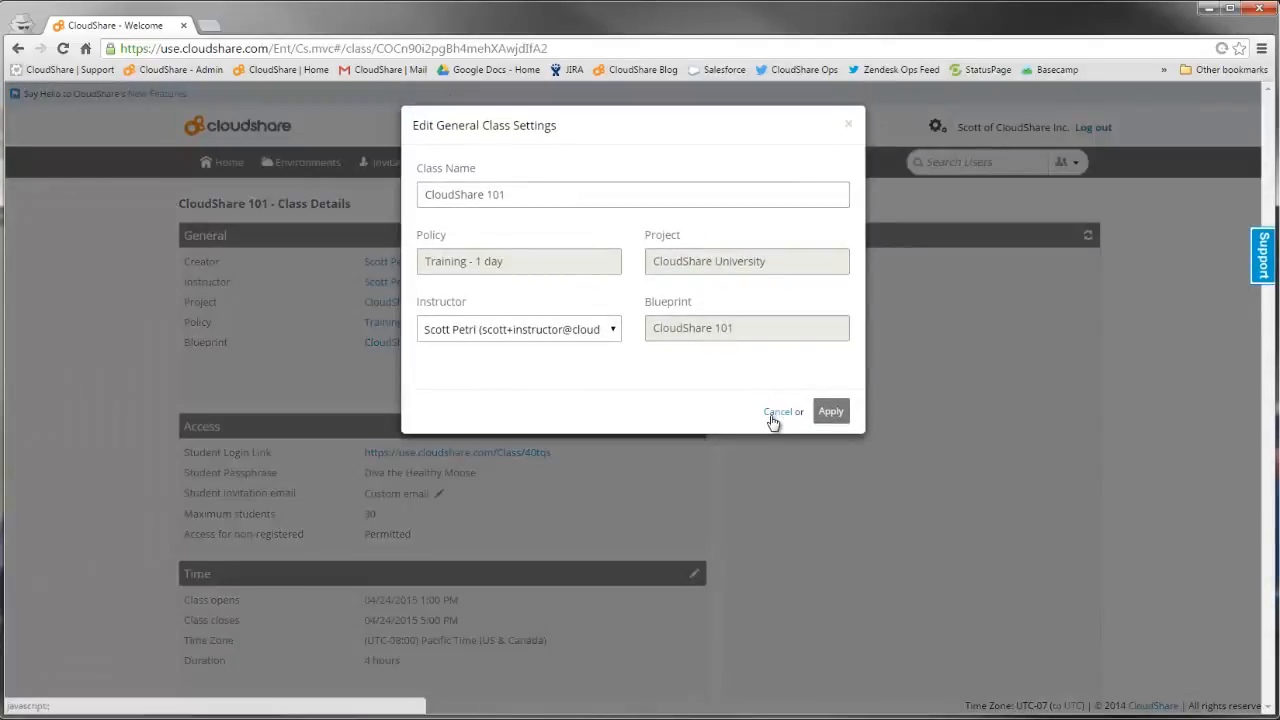
click(777, 411)
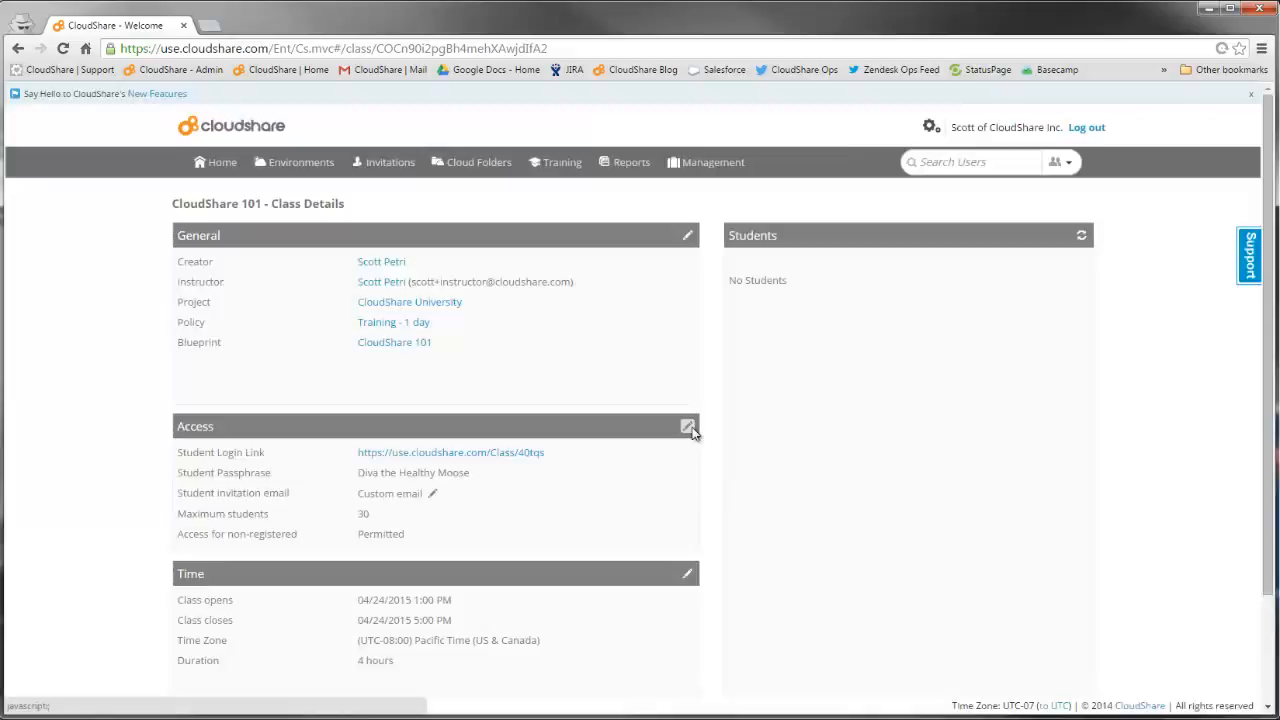
mouse_move(703, 485)
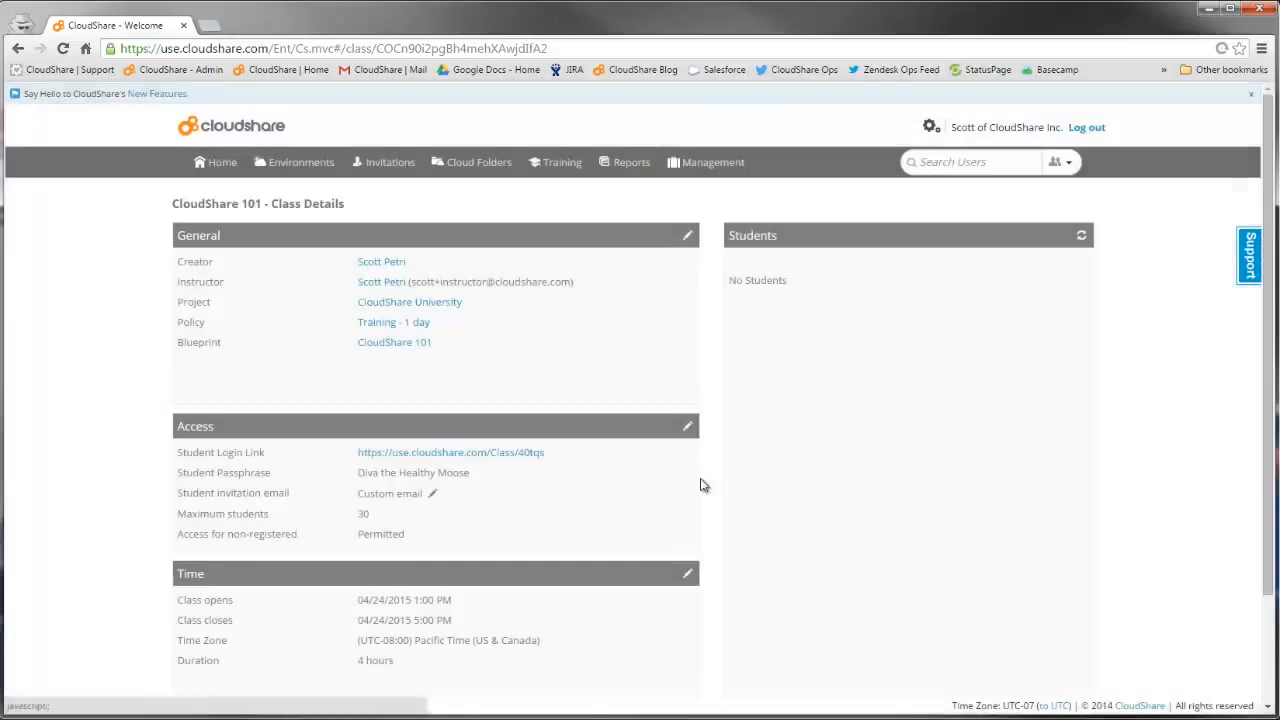
click(687, 573)
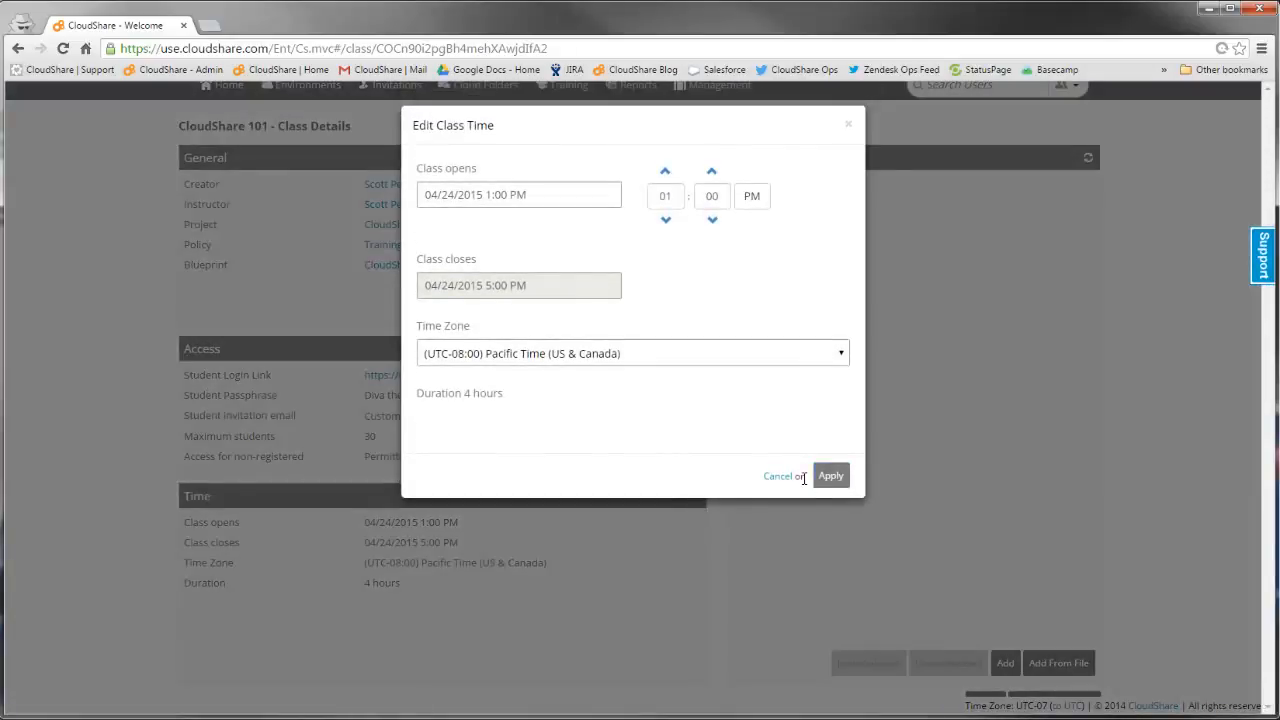
Import the 16 students from the CSV file into CloudShare 101 and invite them.
click(780, 475)
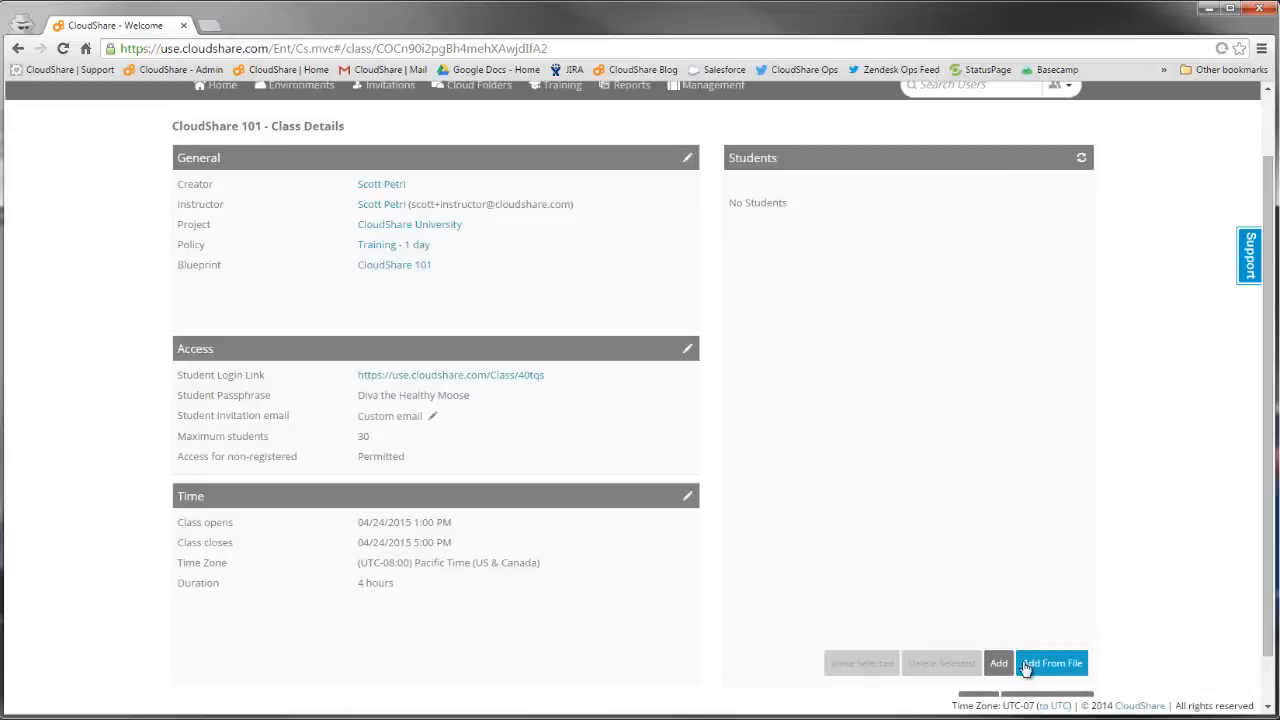
click(998, 663)
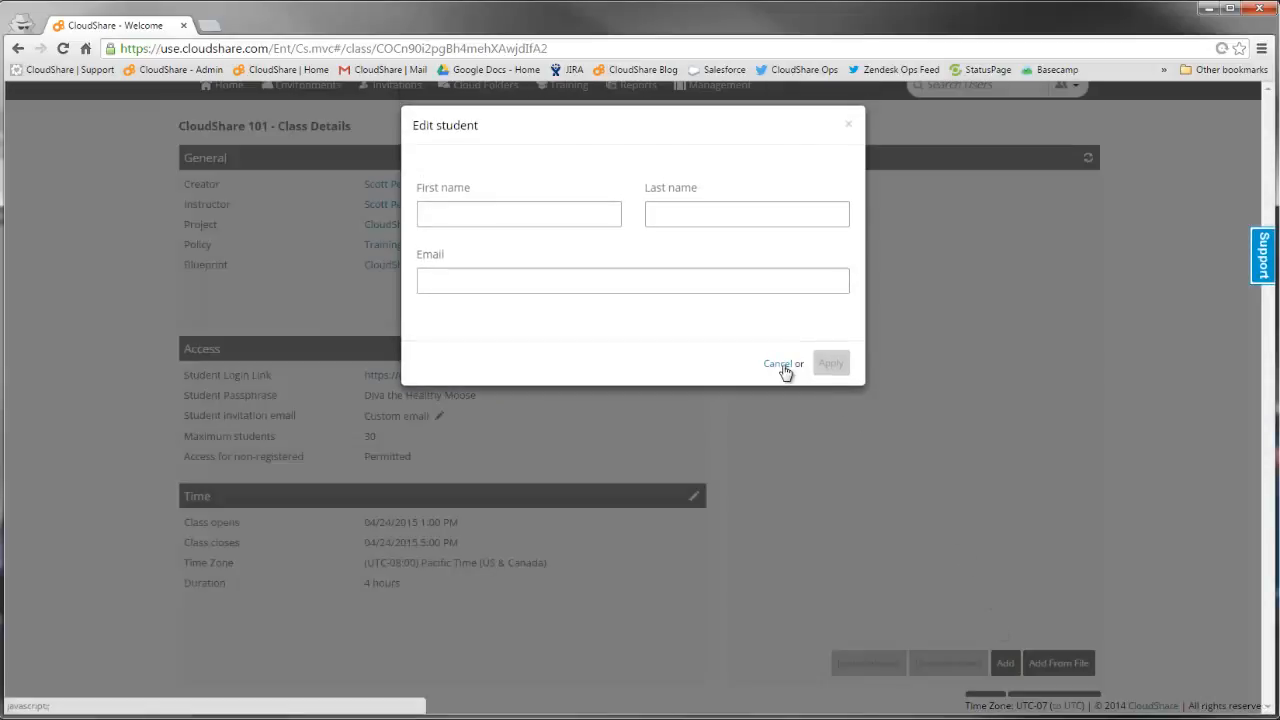
click(1051, 663)
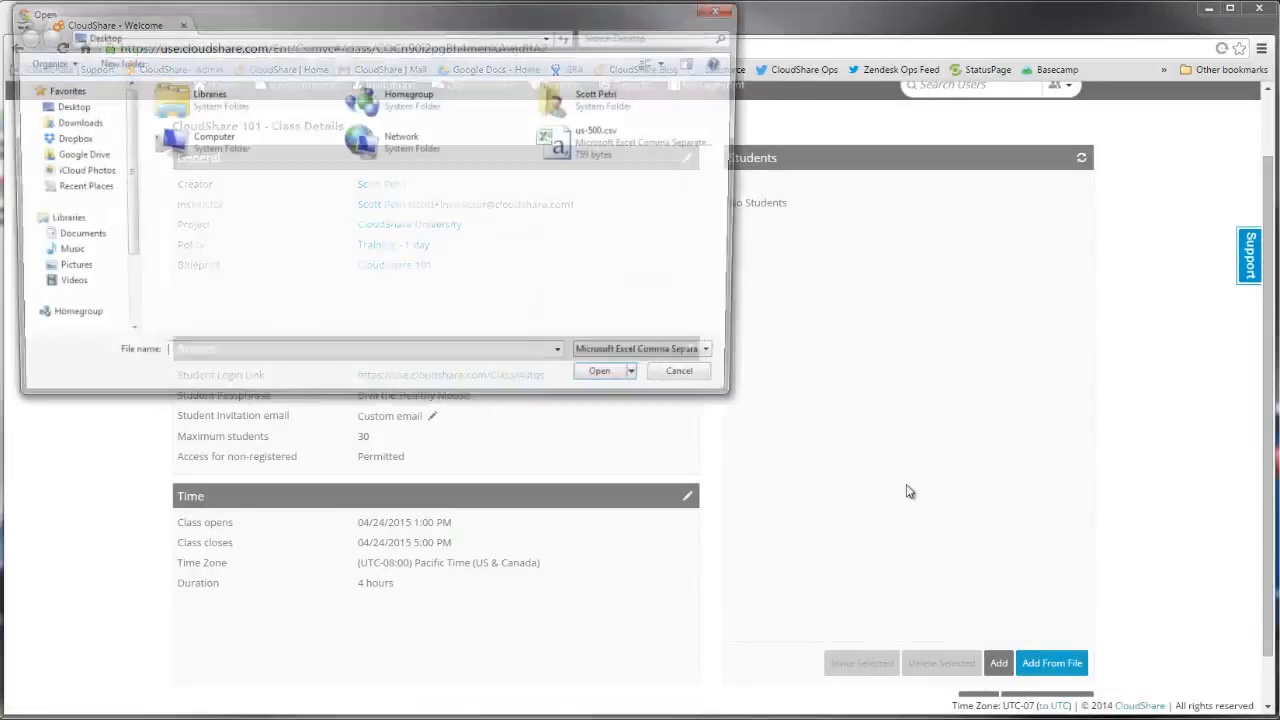
click(599, 370)
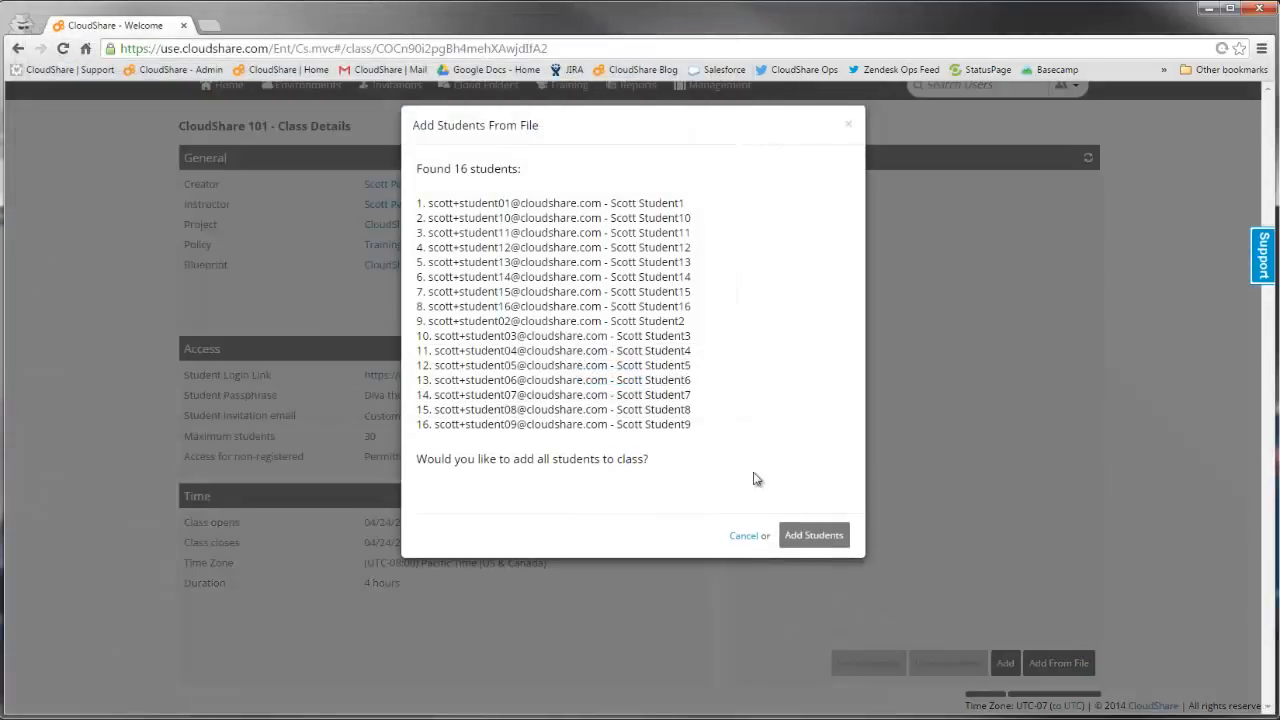
click(813, 535)
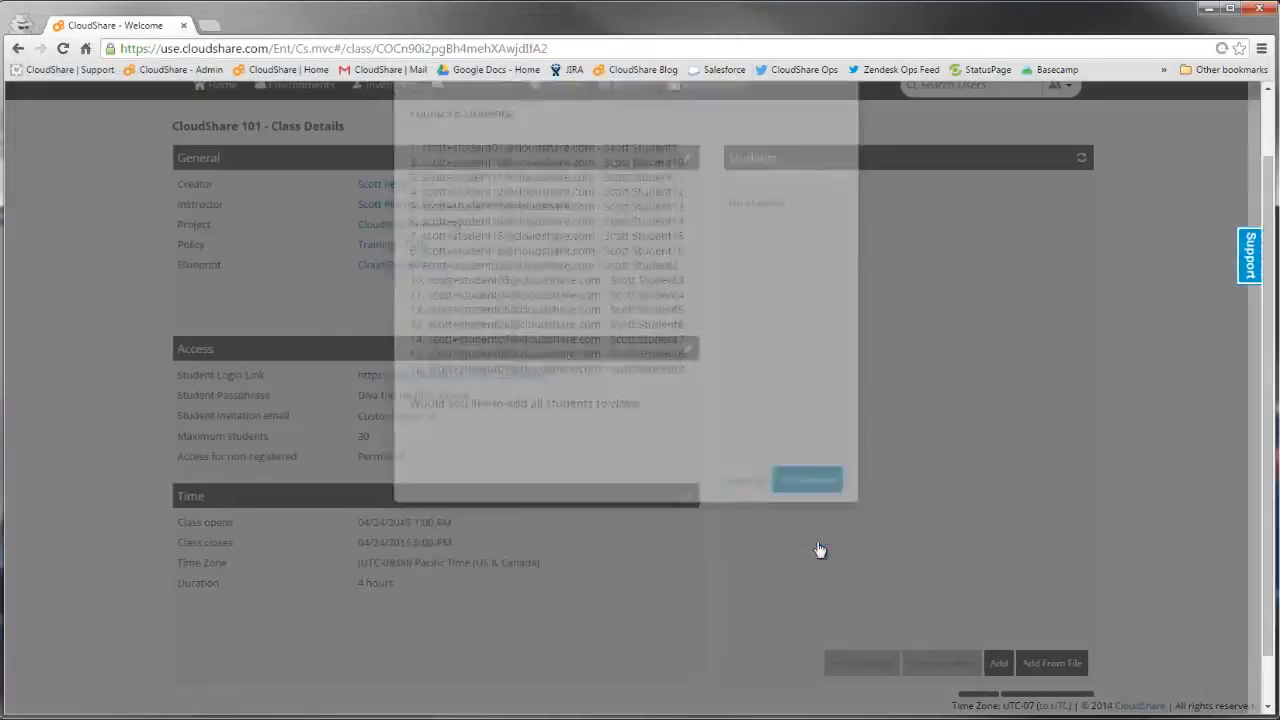
click(807, 479)
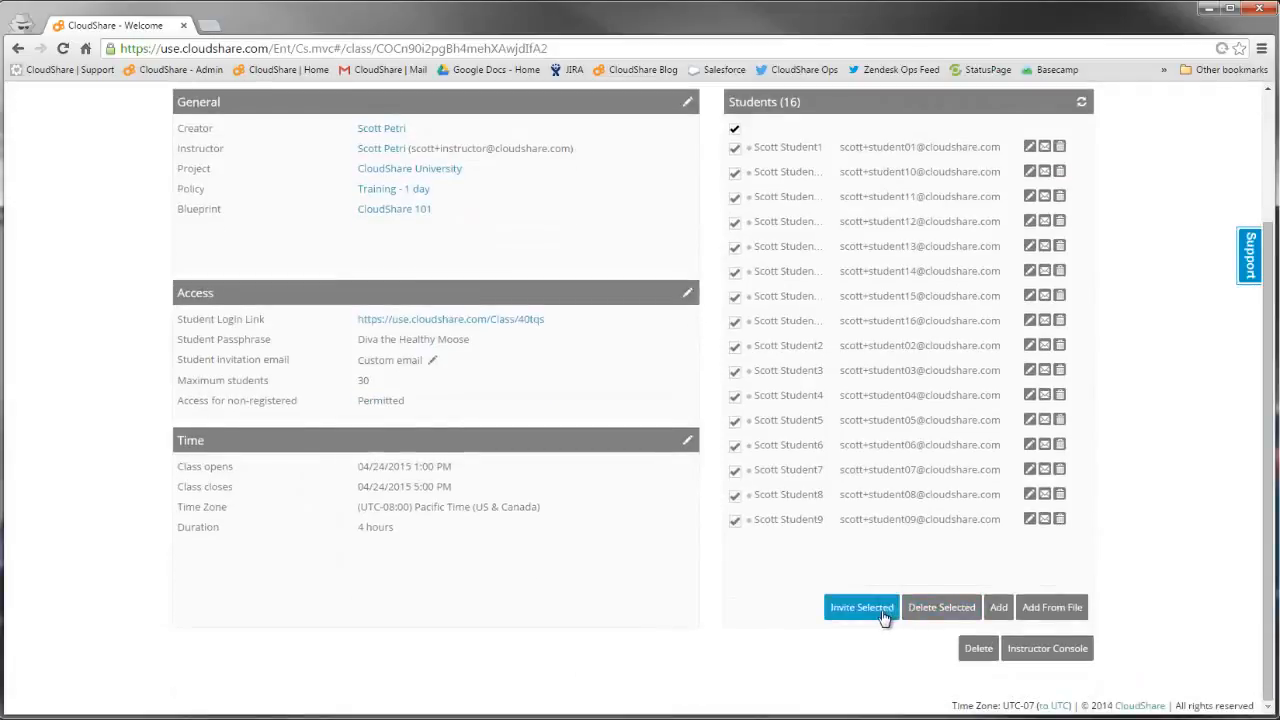
click(860, 607)
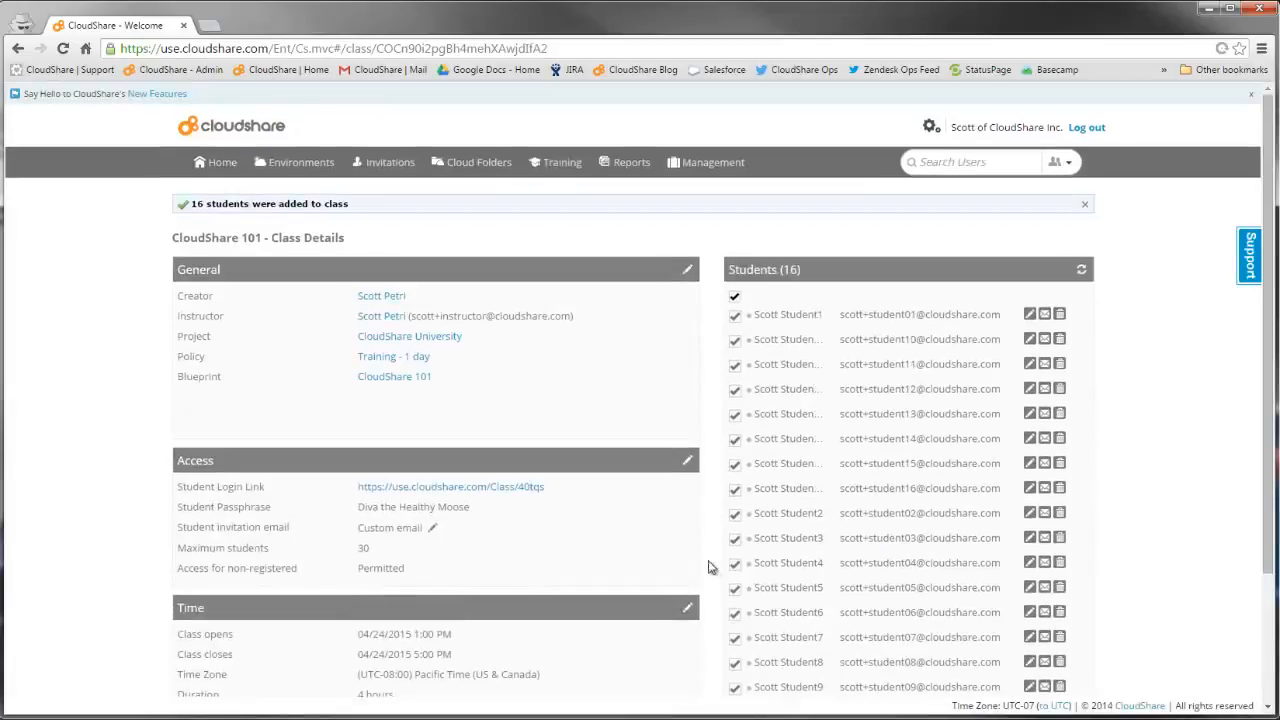
Open Test Class details from the Training class list and launch its Instructor Console.
click(562, 162)
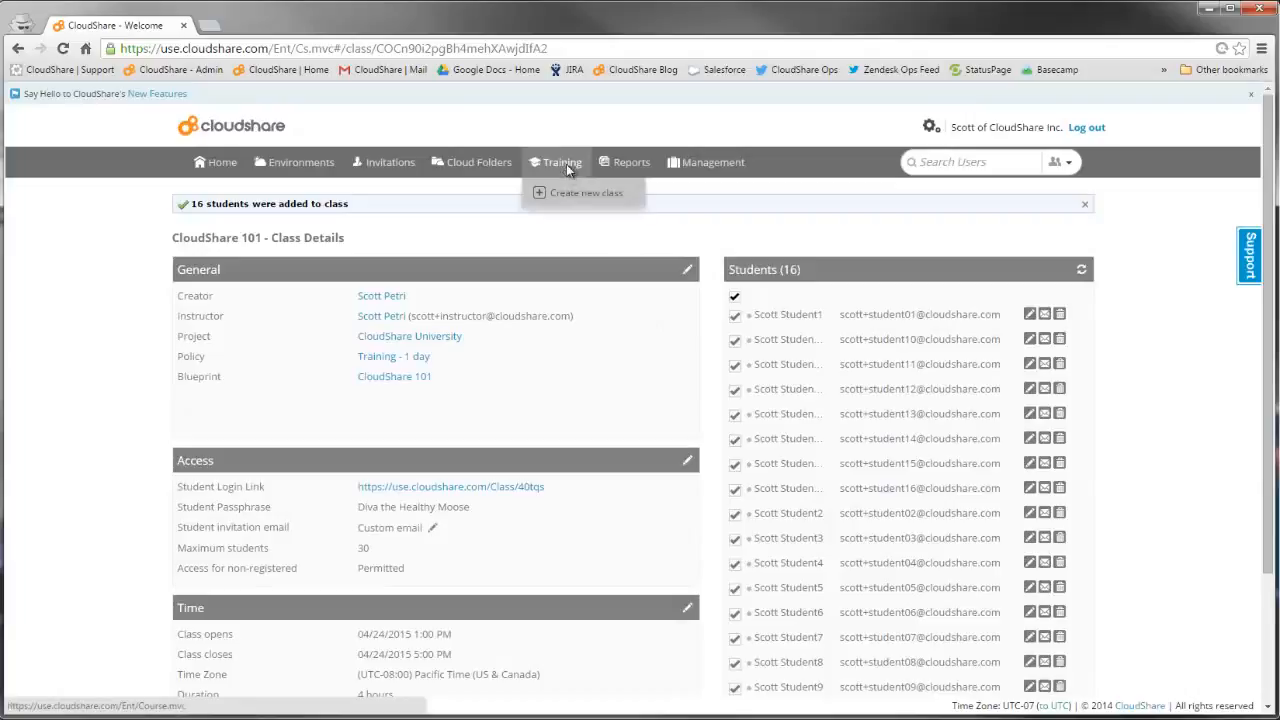
click(562, 162)
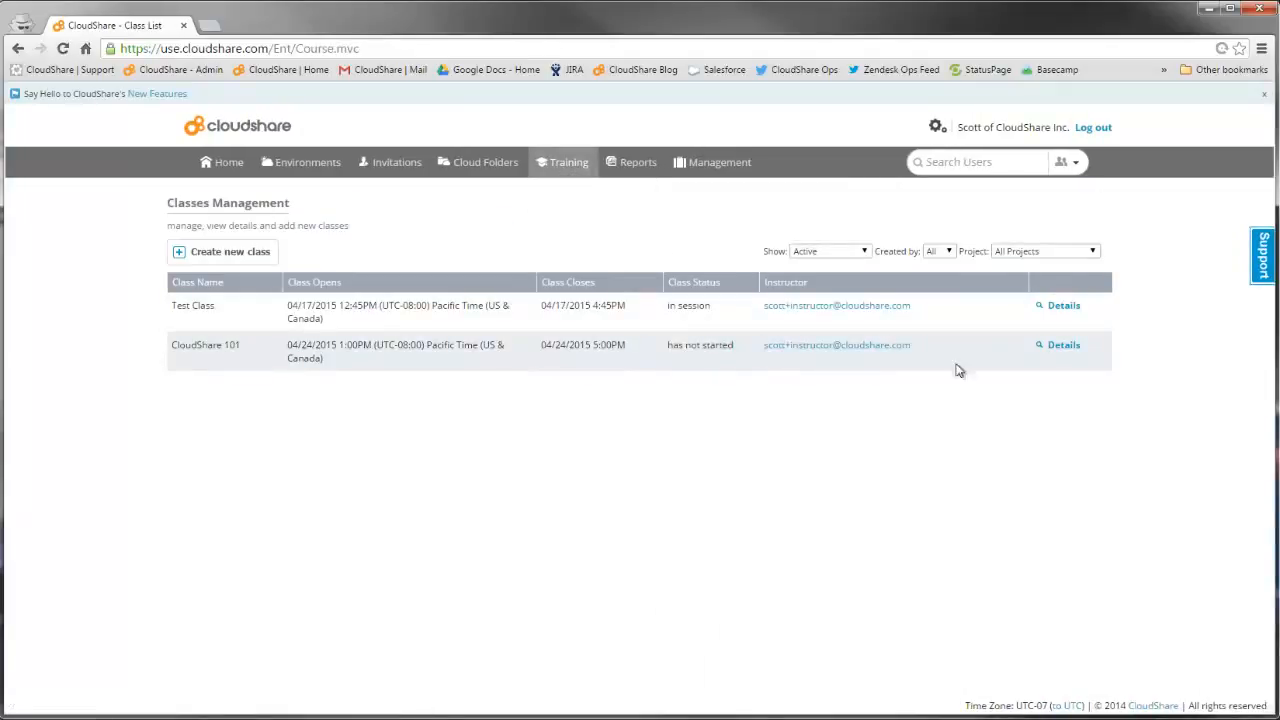
click(1063, 305)
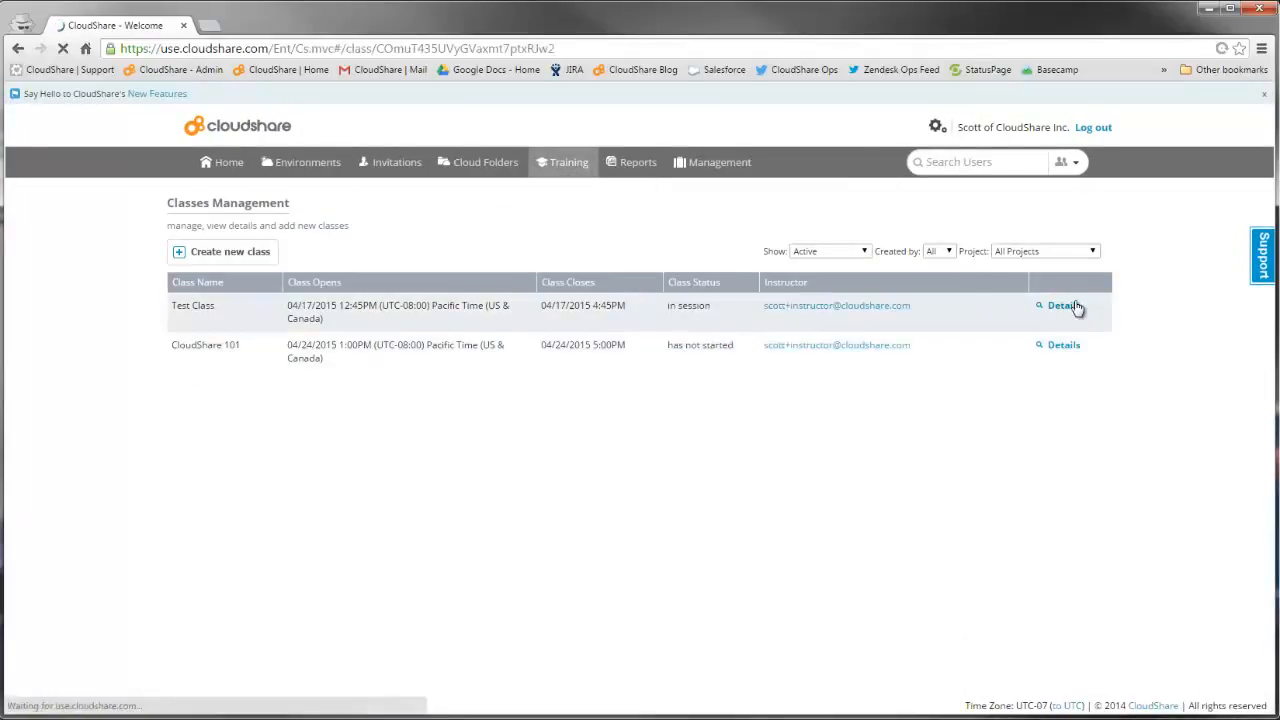
click(1063, 305)
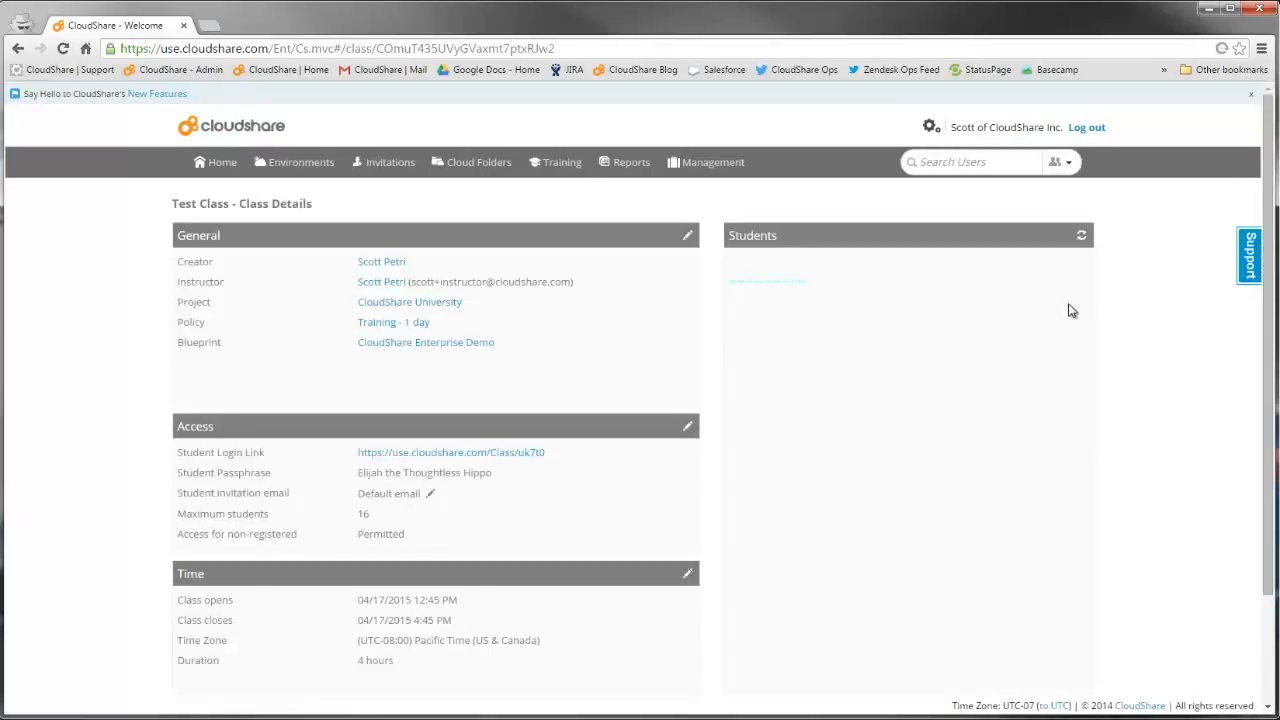
scroll(down, 3)
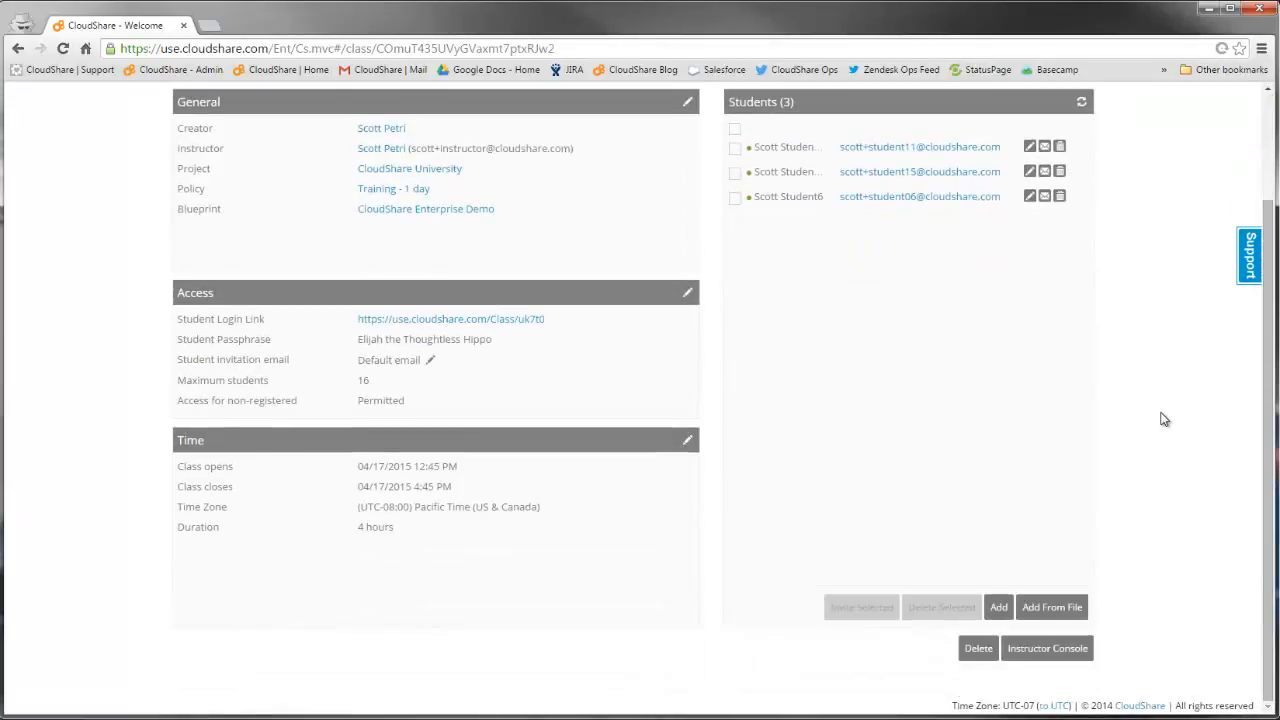
click(1047, 648)
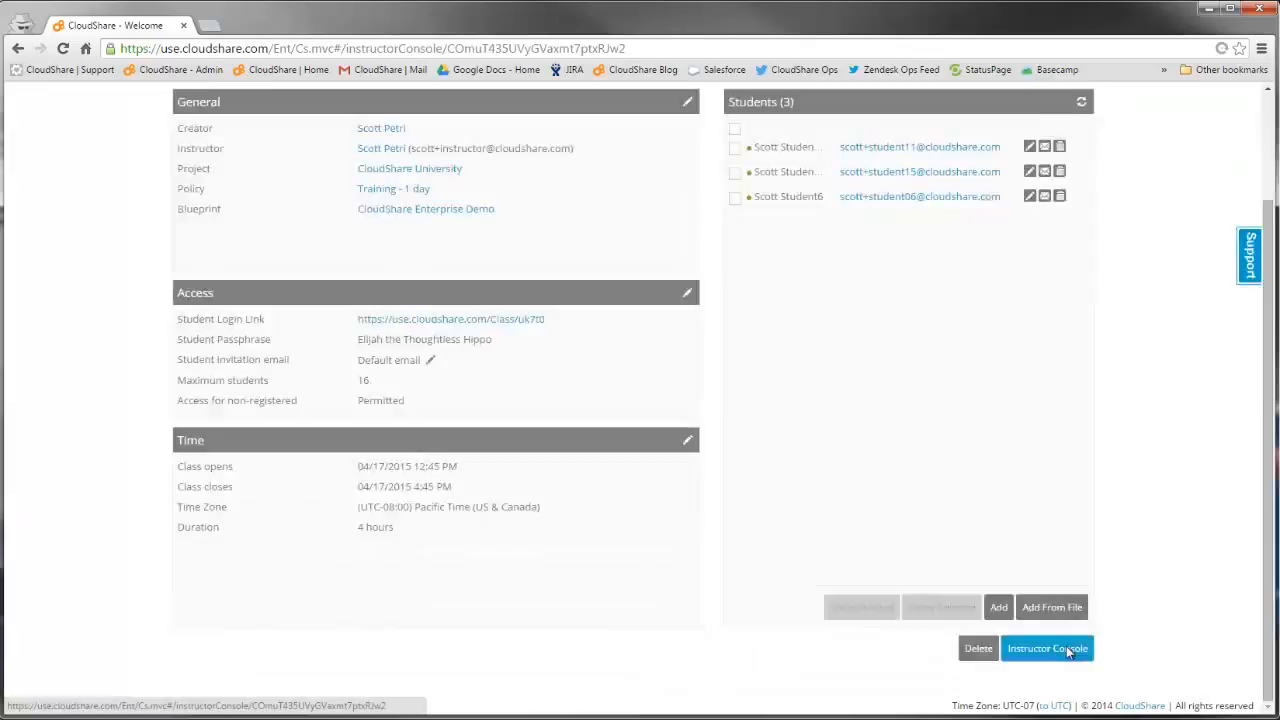
Switch the instructor console layout from 5 to 3 machines per row.
click(1047, 648)
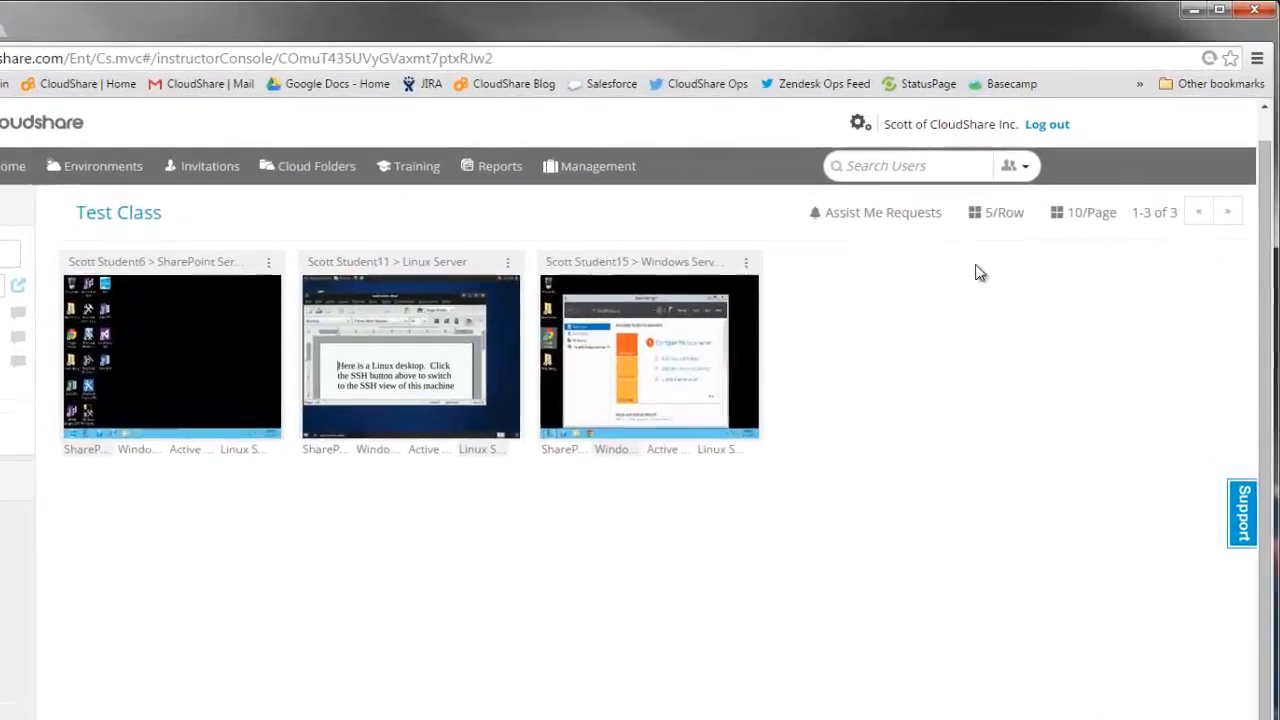
click(996, 212)
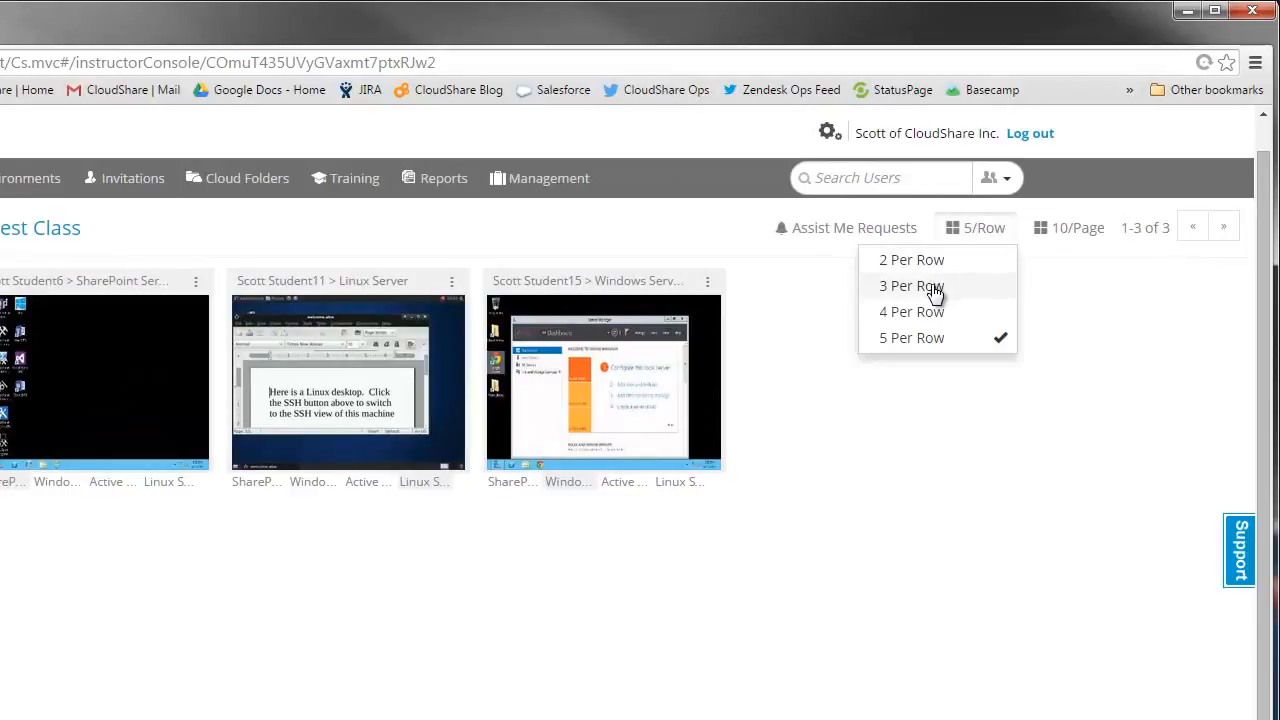
click(911, 286)
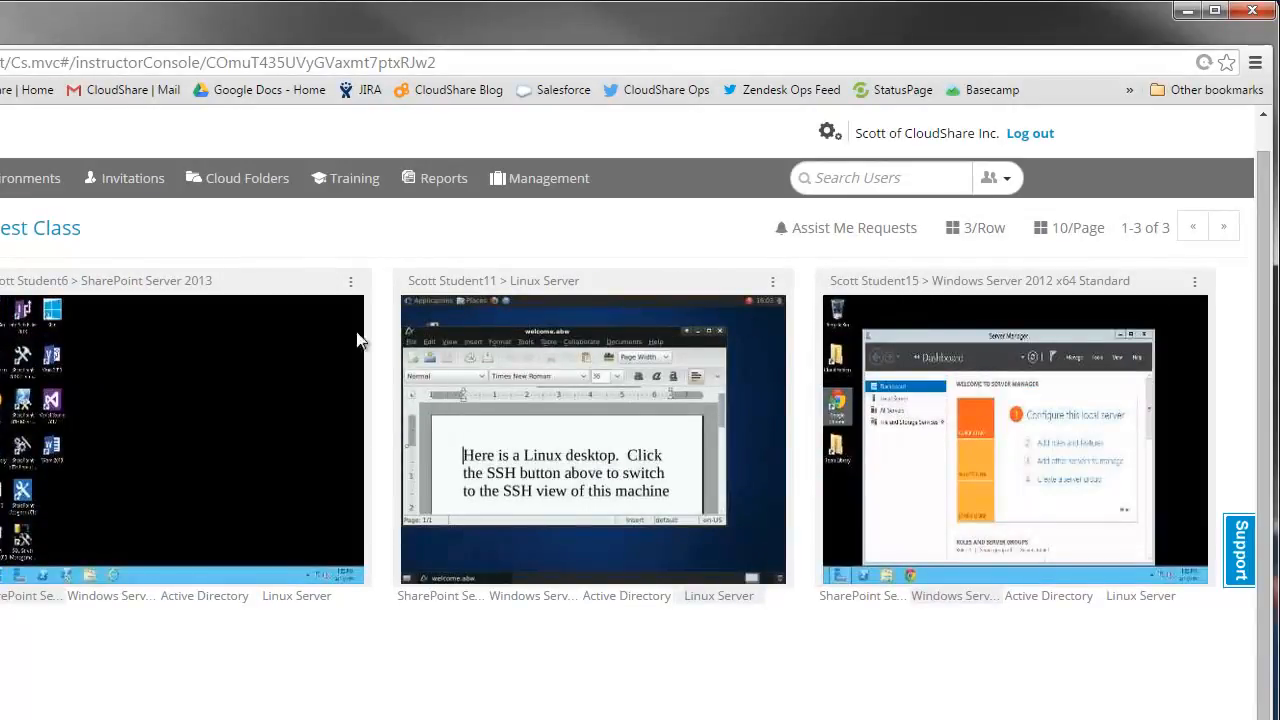
Open Scott Student6's environment full page and take control of the remote machine.
click(350, 281)
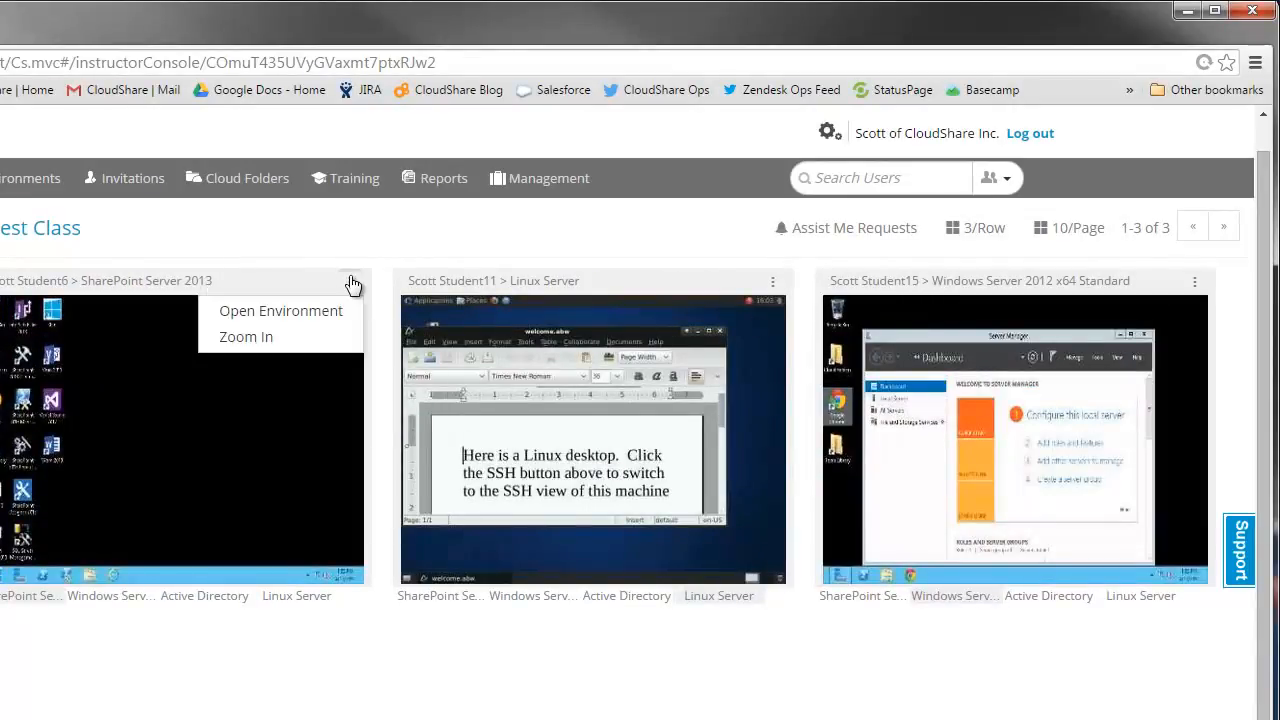
click(281, 310)
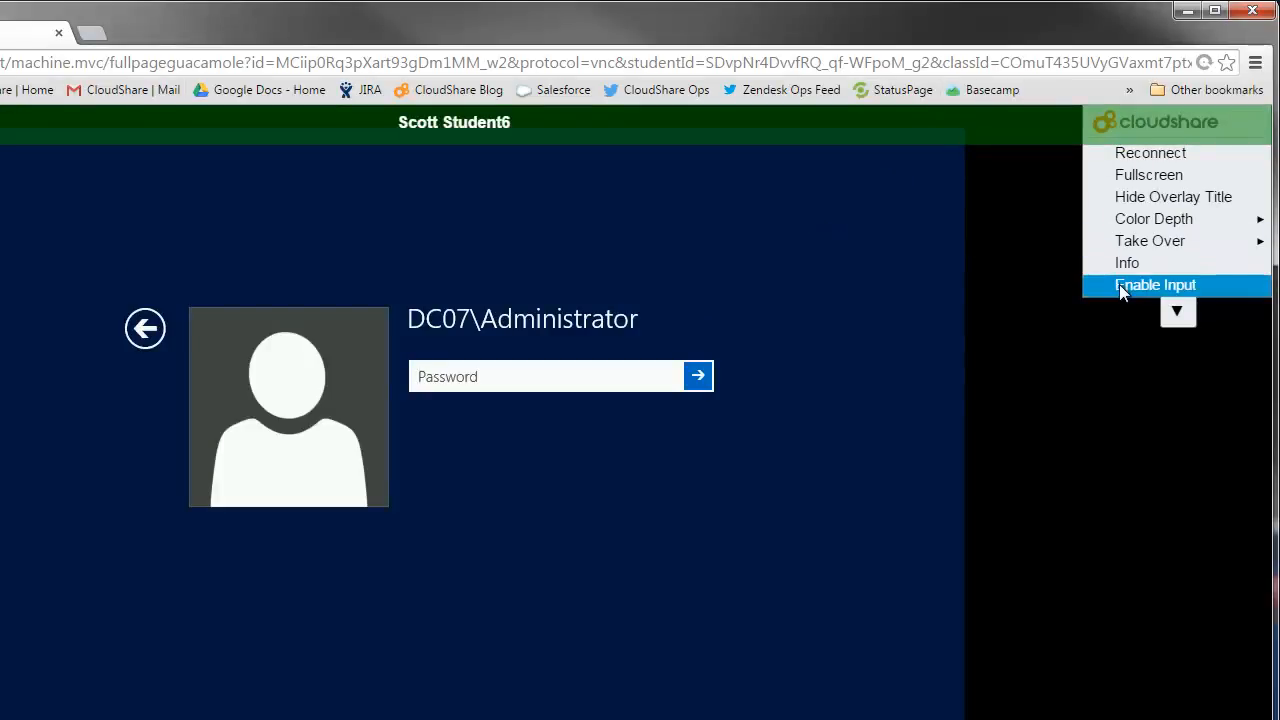
click(1154, 285)
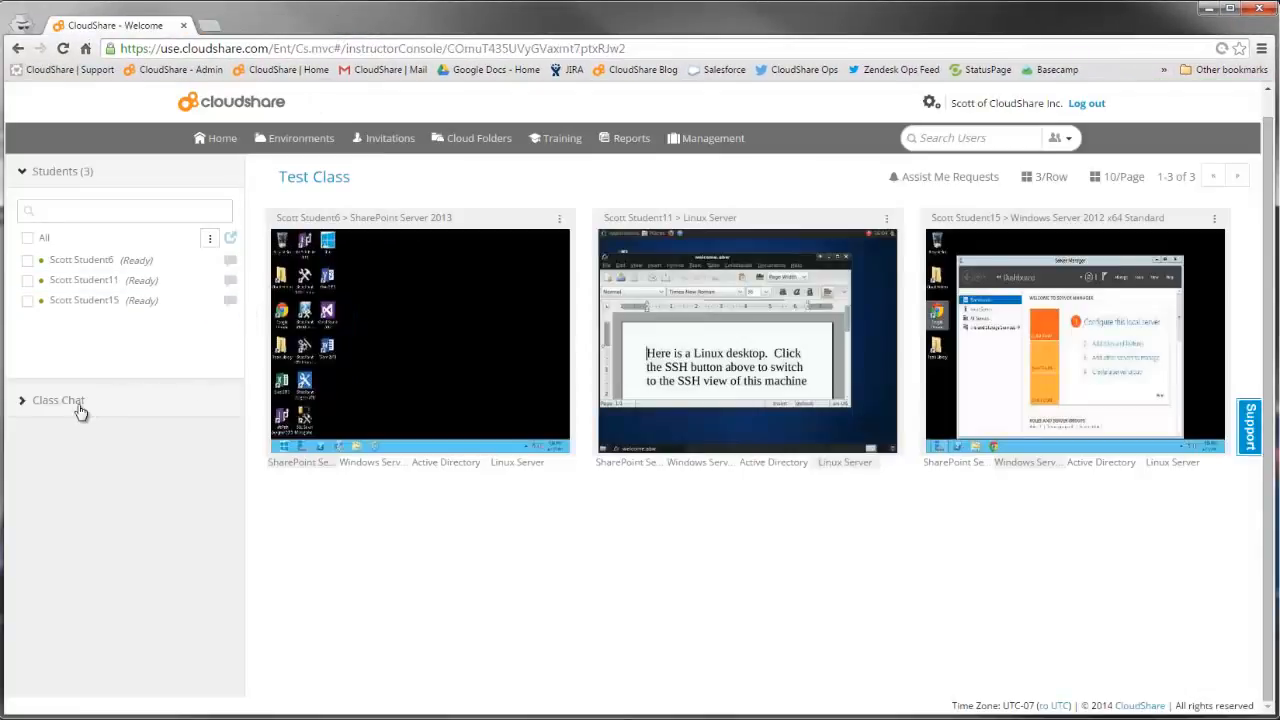
Expand the class chat and send the message 'Hi Class' to the students.
click(58, 400)
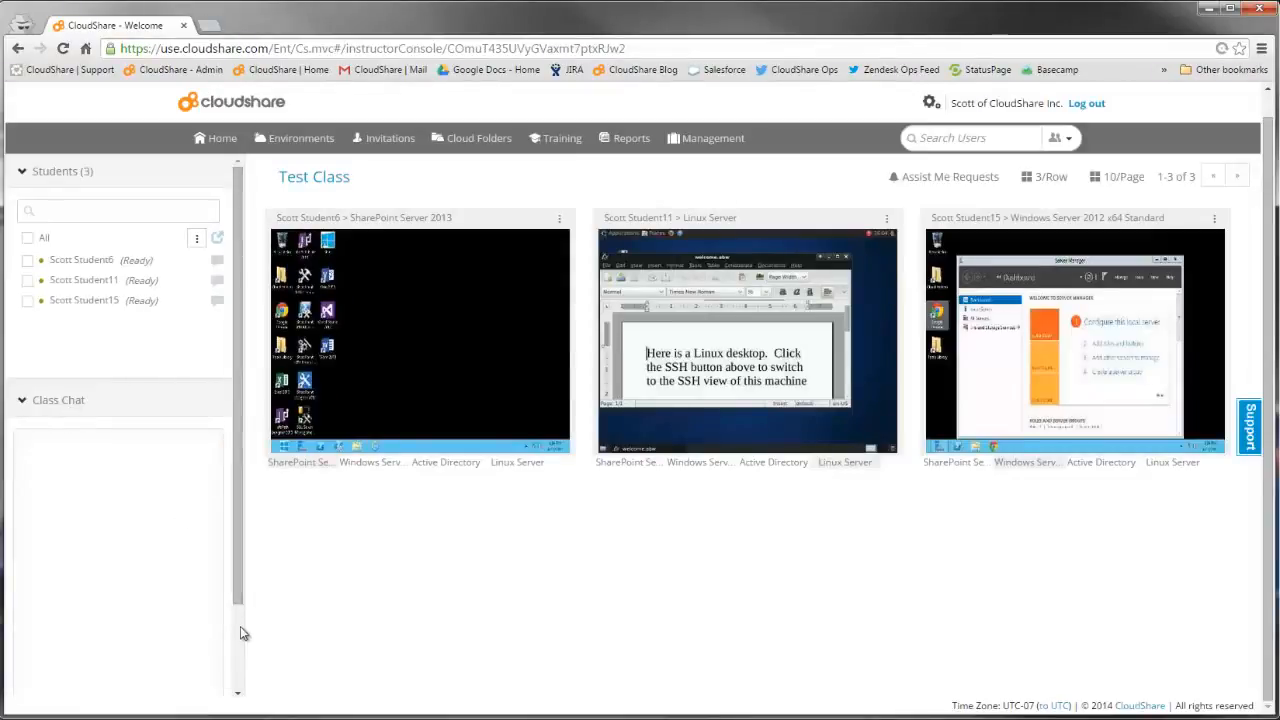
scroll(down, 3)
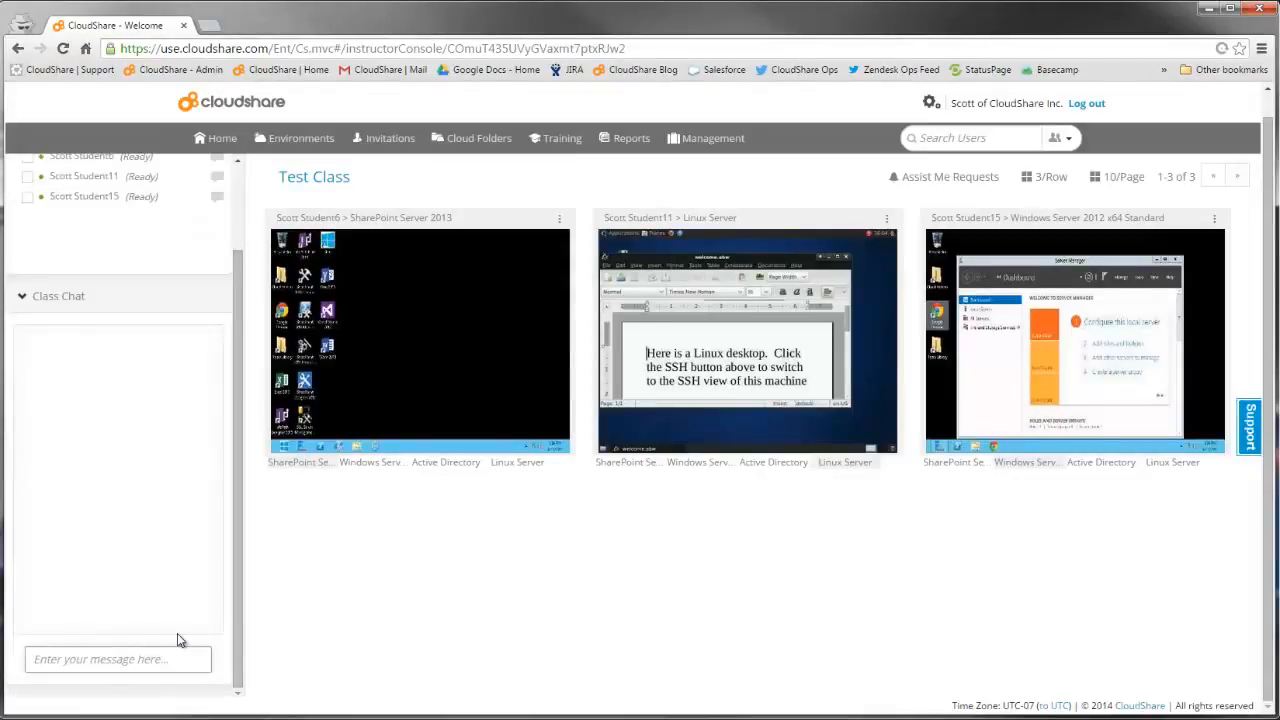
text(Hi Class)
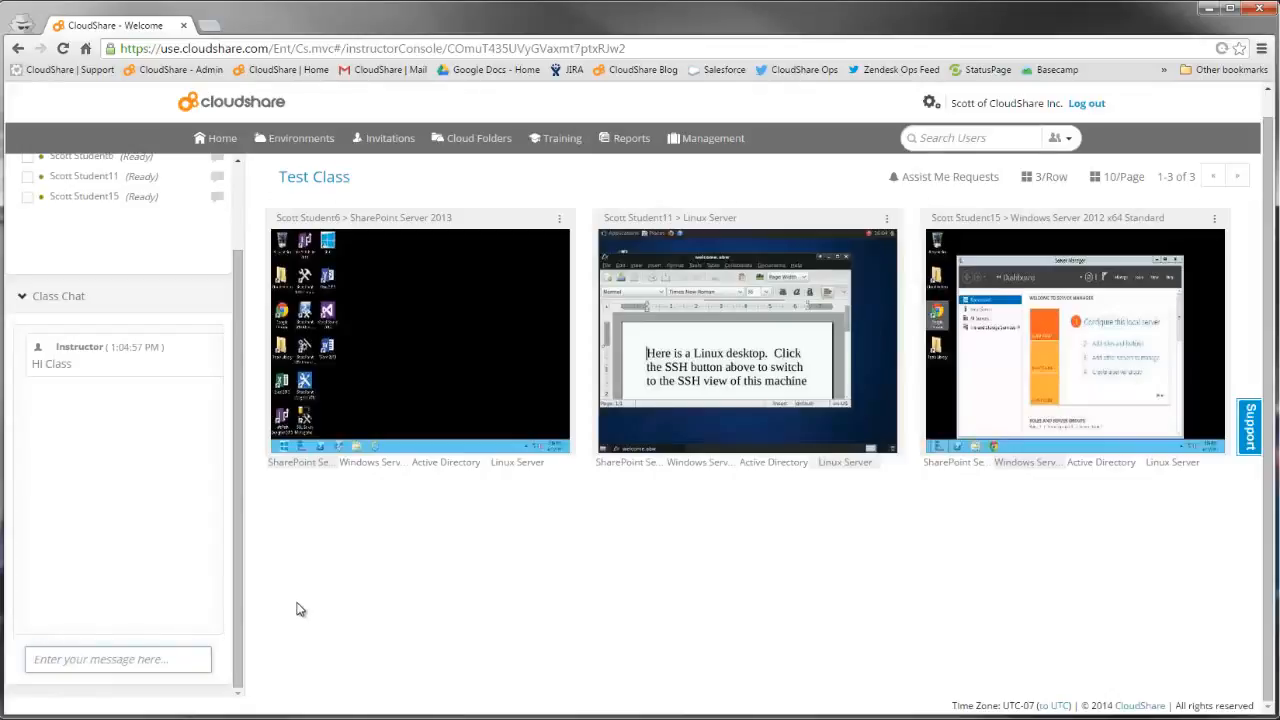
mouse_move(407, 468)
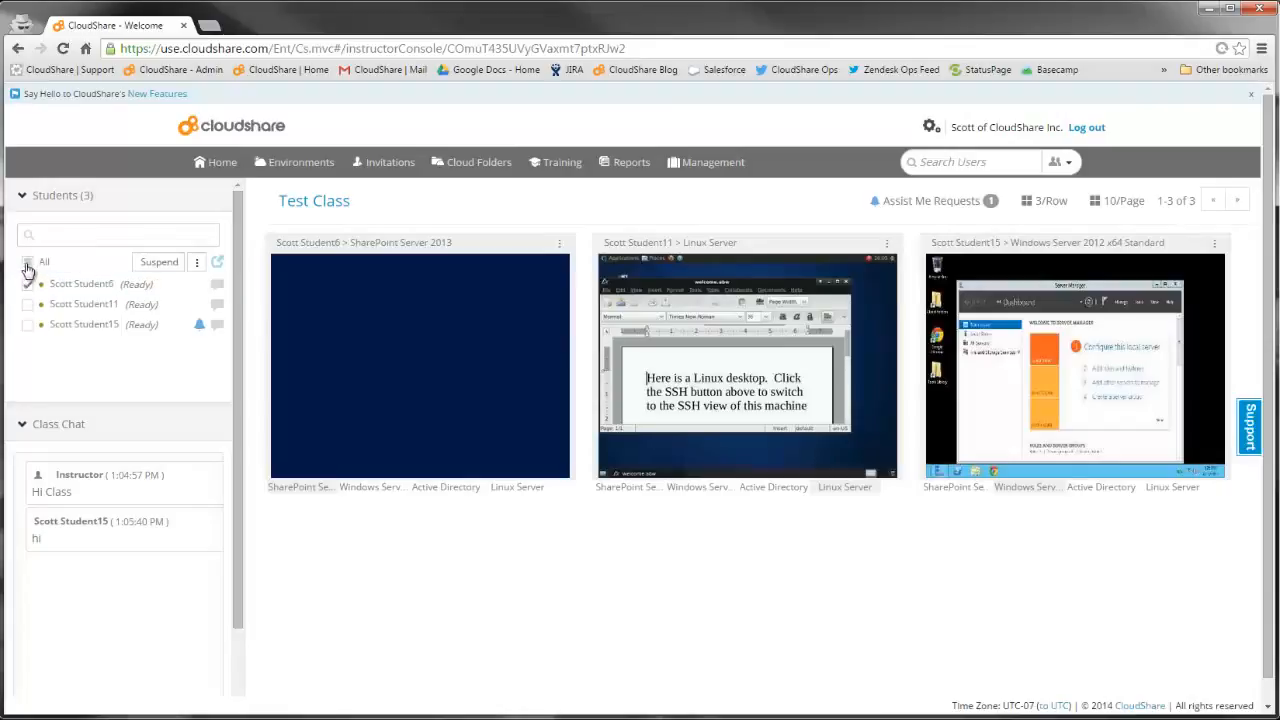
Select all three students and view the bulk actions Delete Environment and Revert.
click(28, 261)
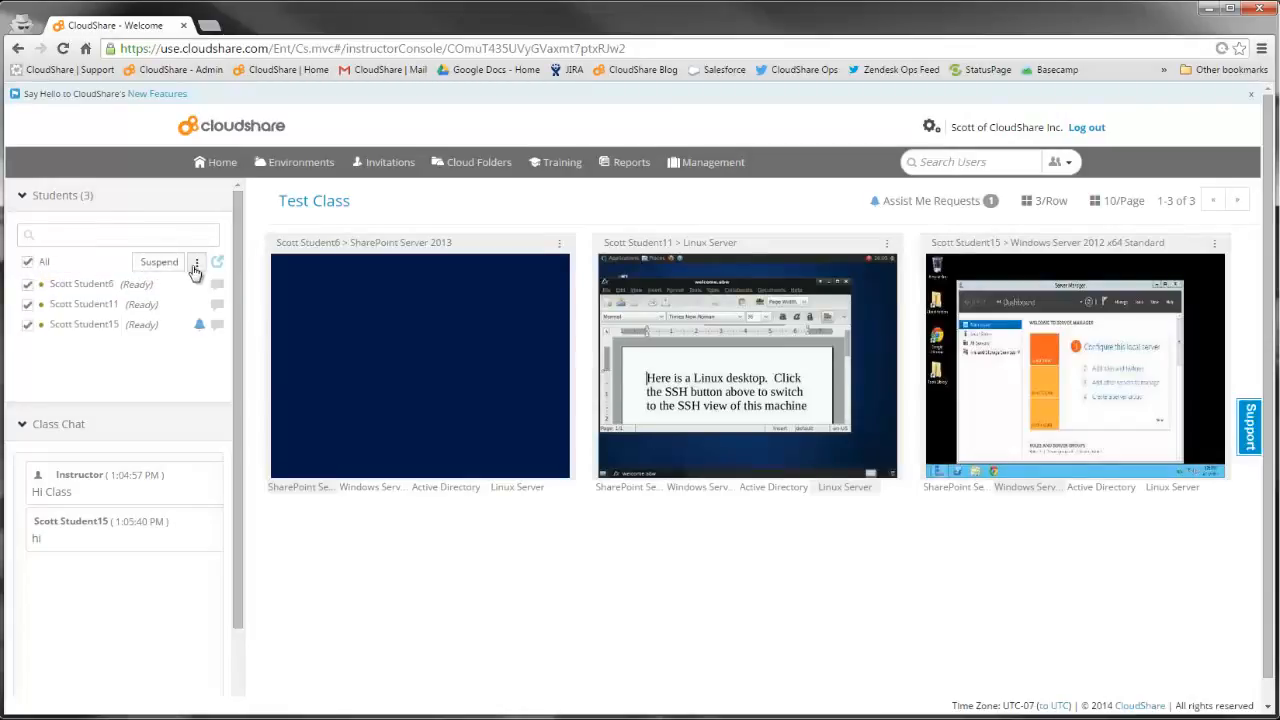
click(196, 262)
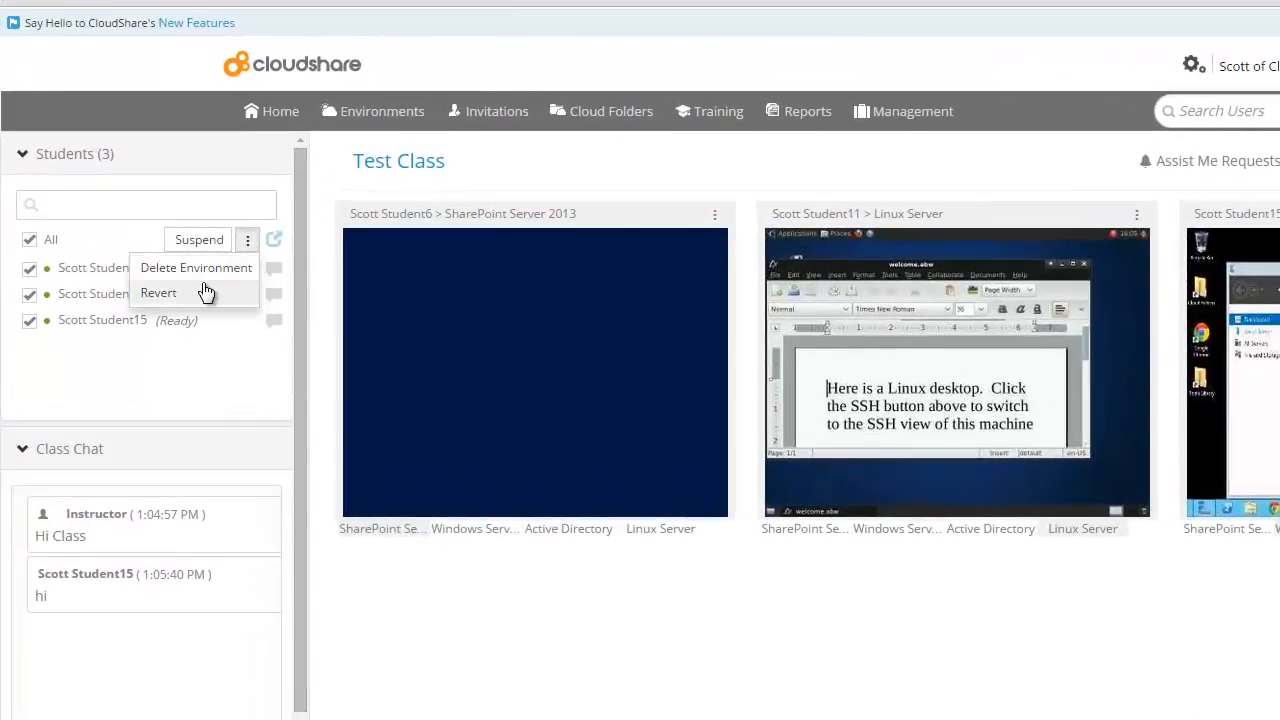
click(247, 240)
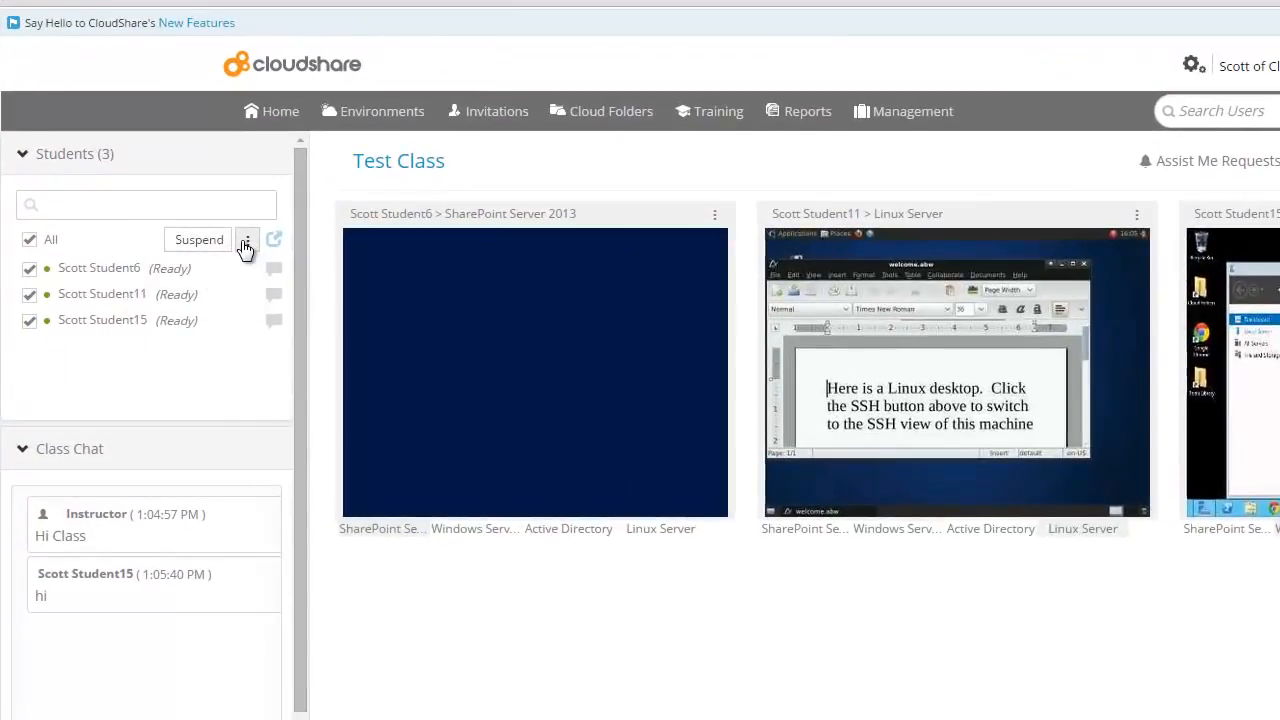